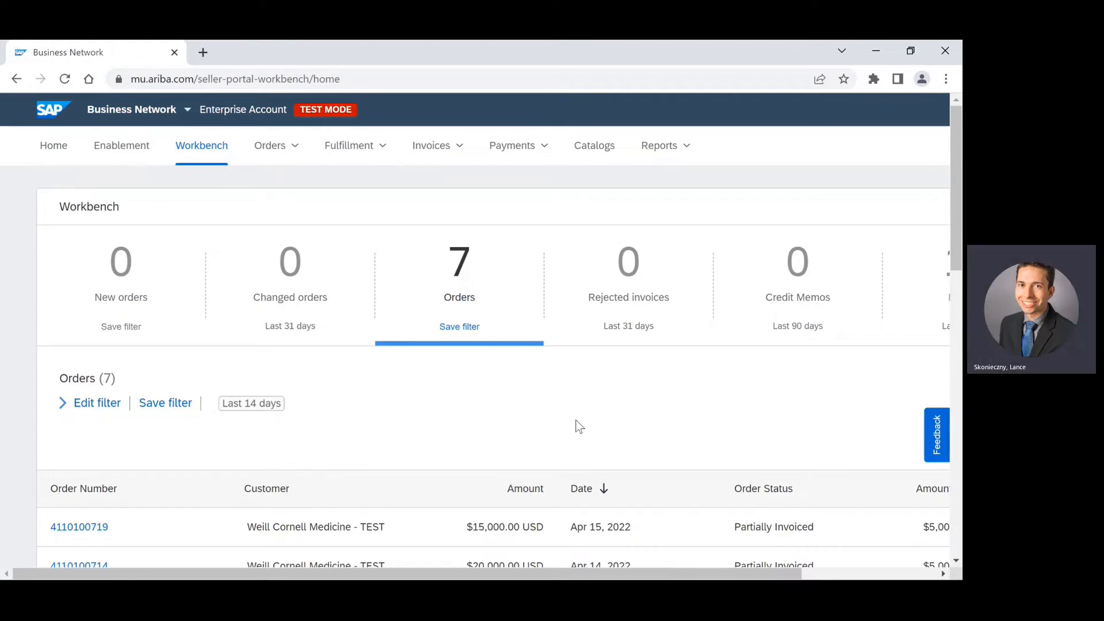
pyautogui.moveTo(570, 420)
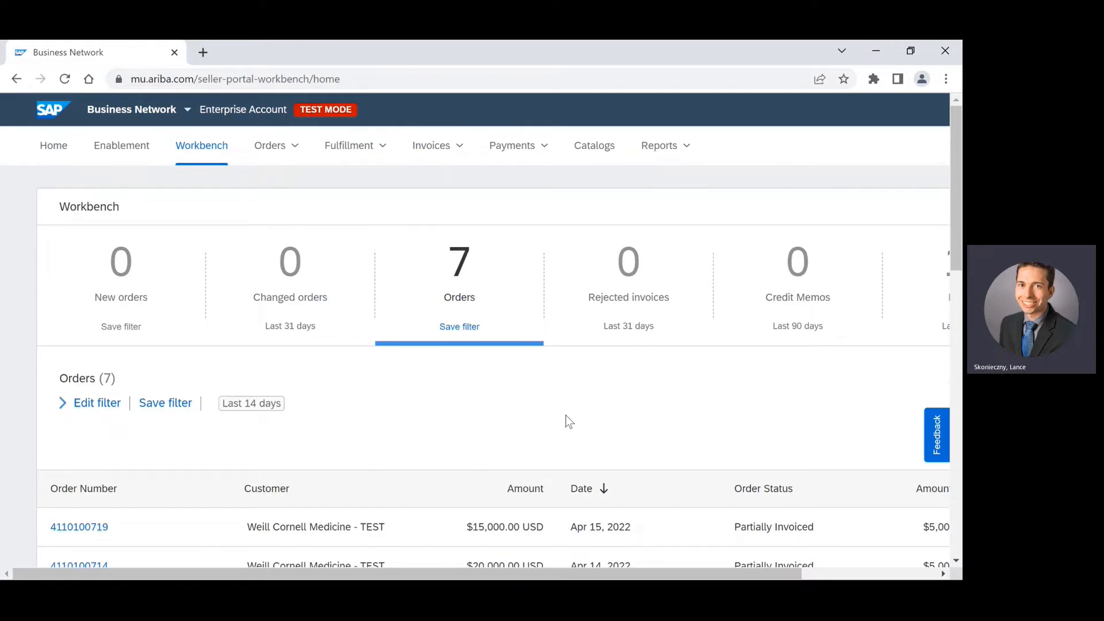
pyautogui.moveTo(201, 155)
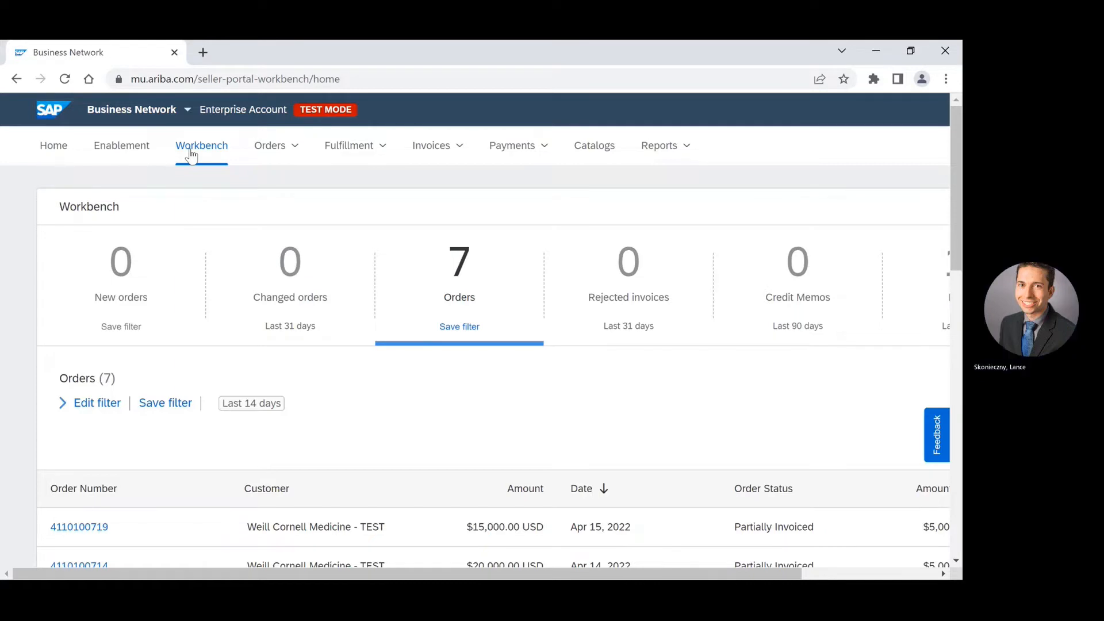
pyautogui.moveTo(365, 443)
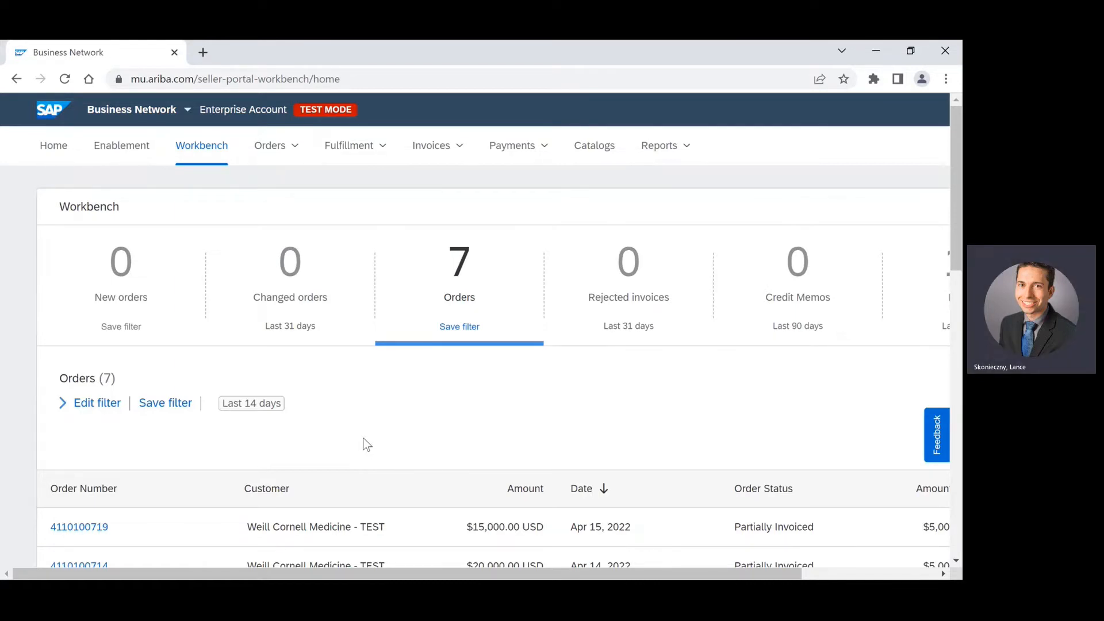
# Show the workbench's Invoices list of the ten invoices from the last 31 days.
pyautogui.hscroll(3)
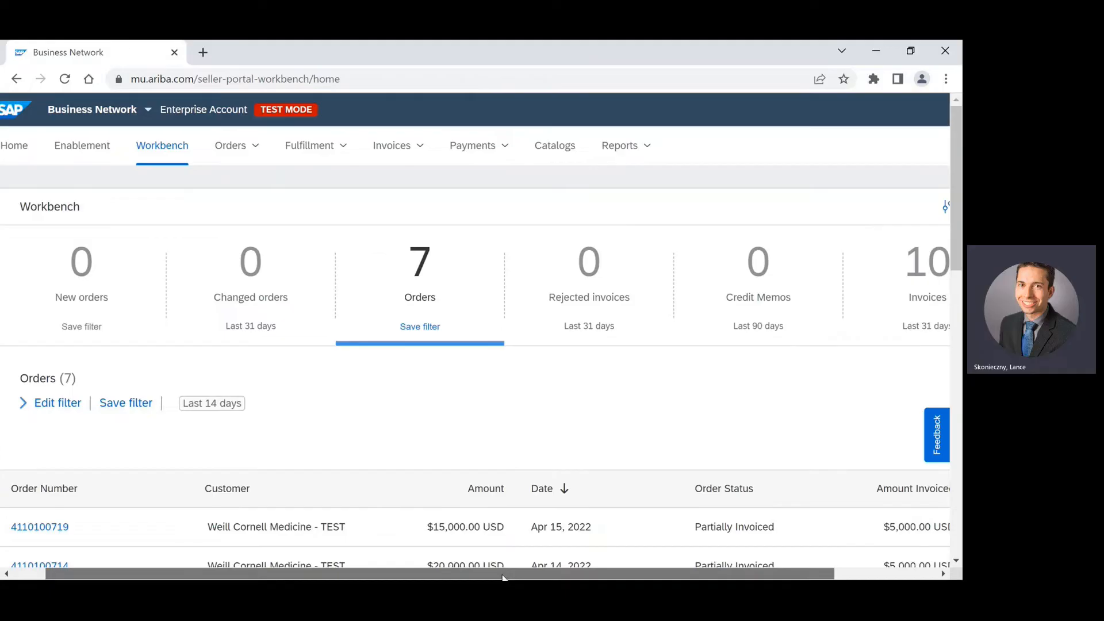
pyautogui.hscroll(3)
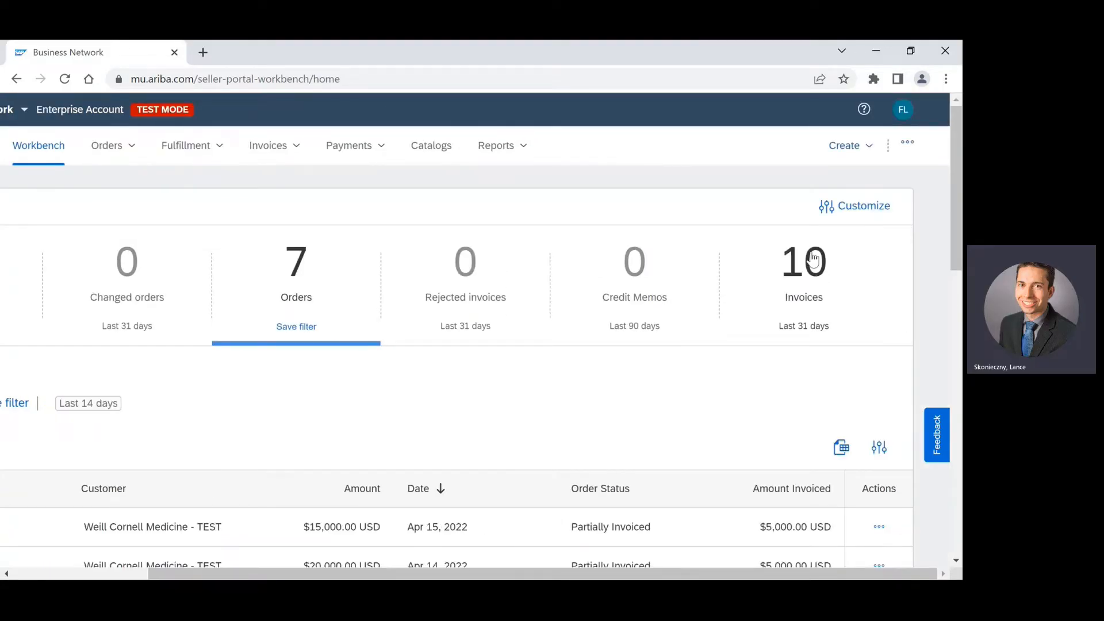
pyautogui.moveTo(858, 269)
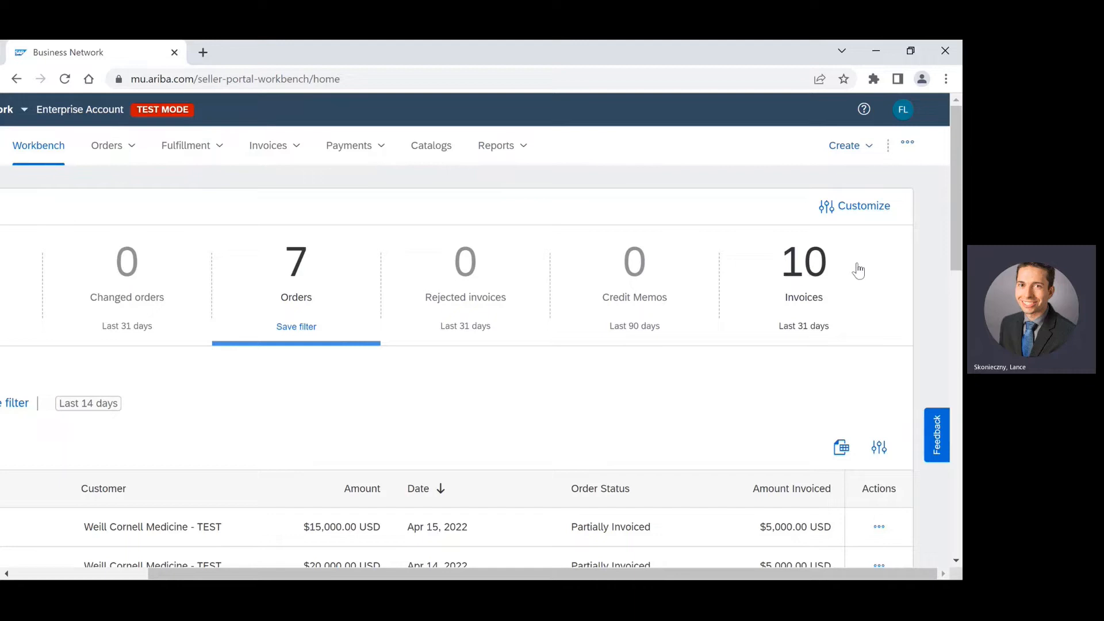
pyautogui.moveTo(859, 214)
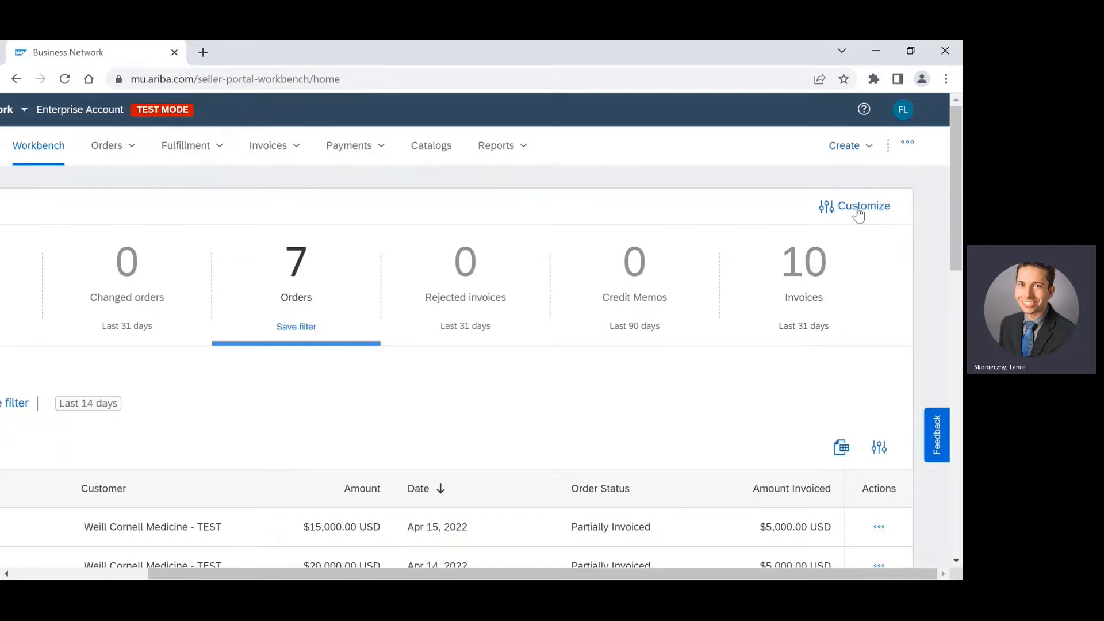
pyautogui.moveTo(785, 308)
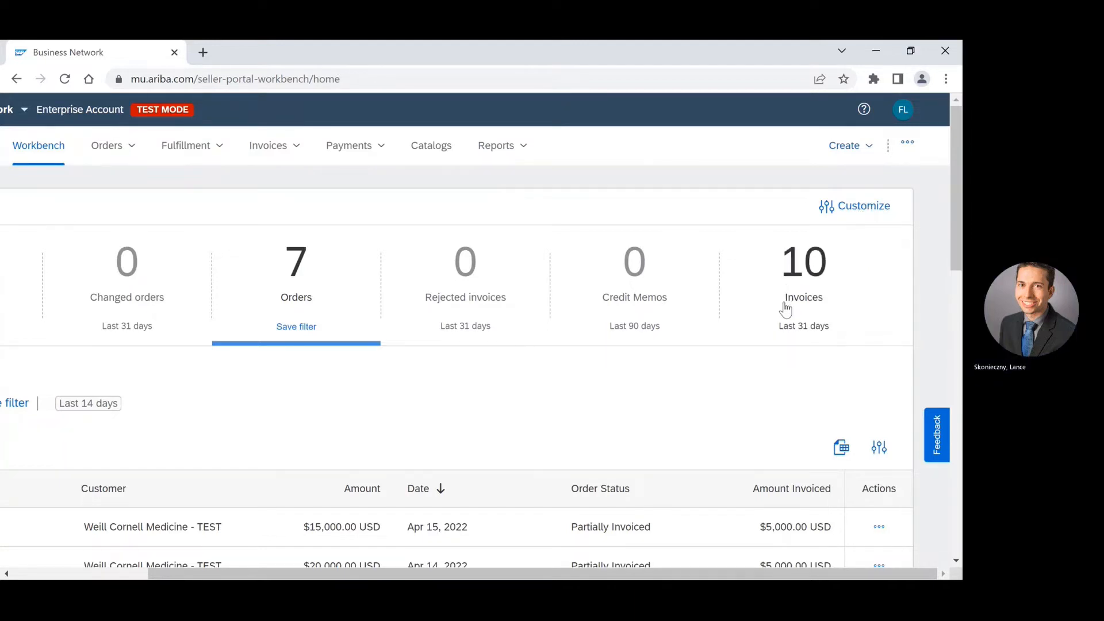
pyautogui.click(804, 278)
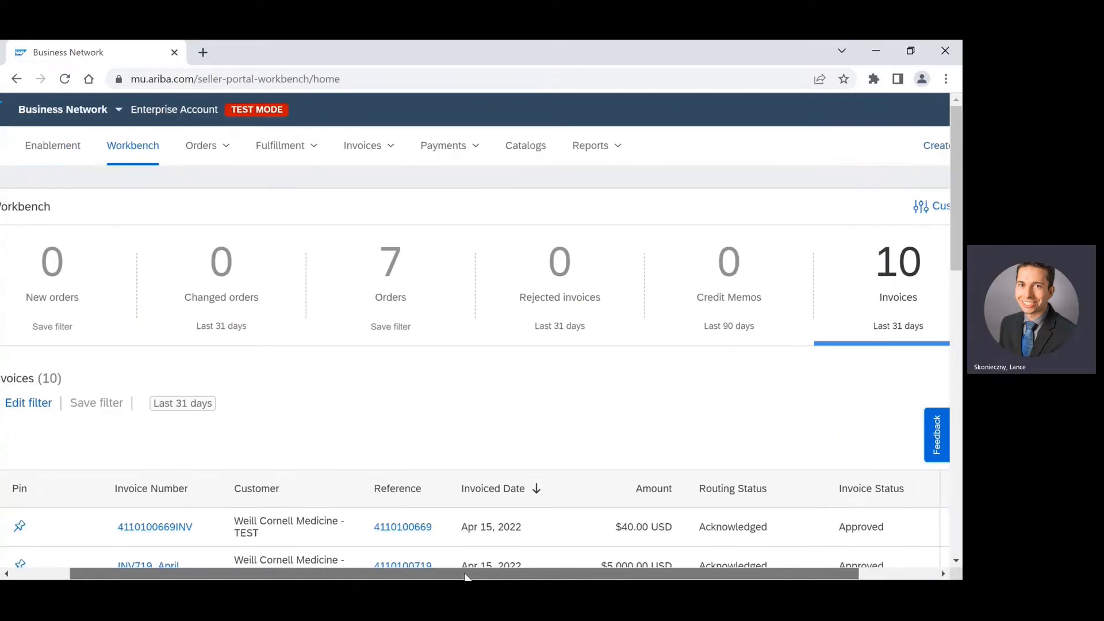
pyautogui.scroll(-3)
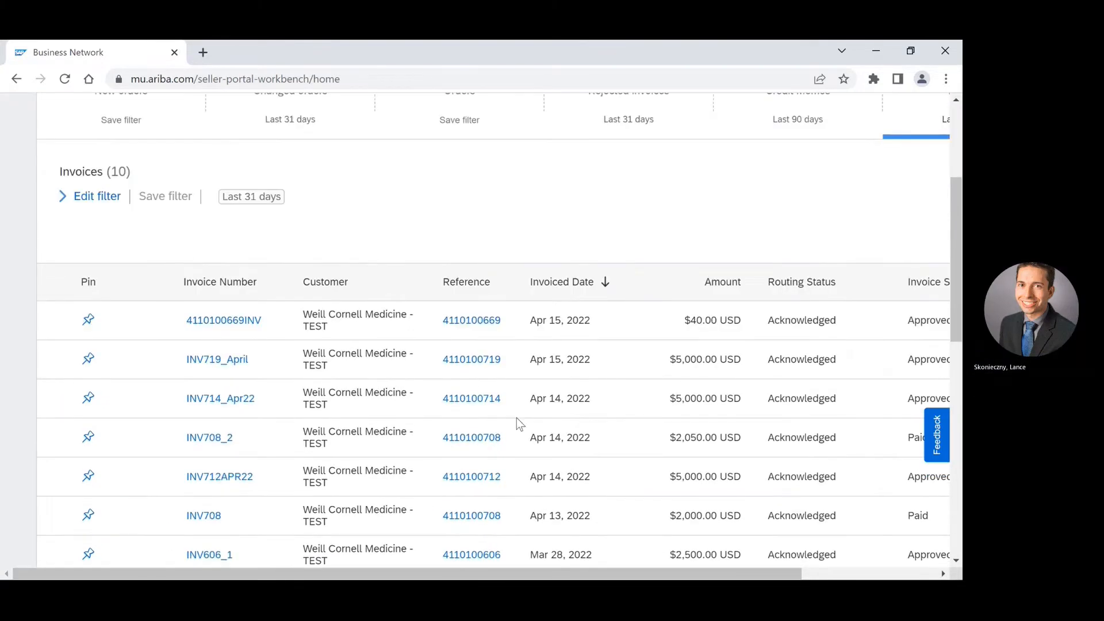
pyautogui.moveTo(224, 320)
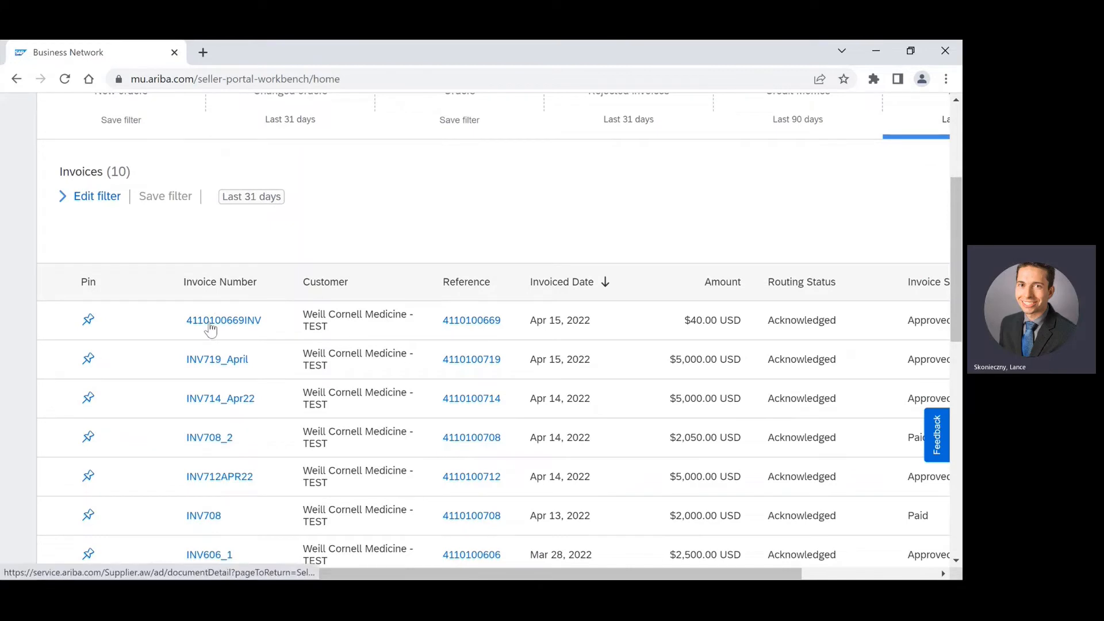
pyautogui.moveTo(225, 320)
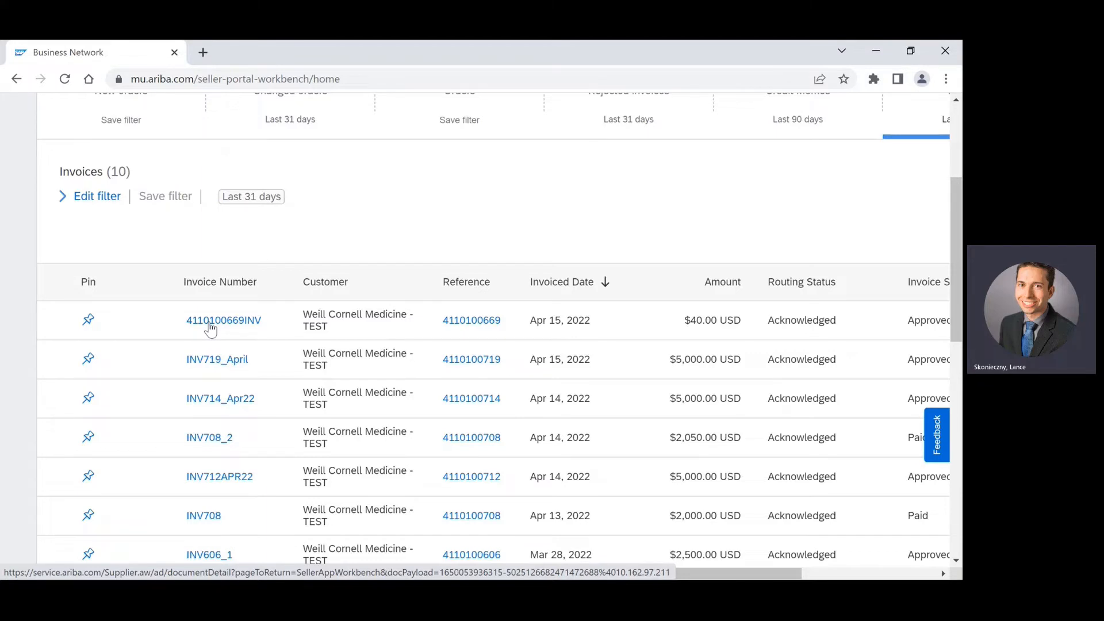
pyautogui.moveTo(298, 301)
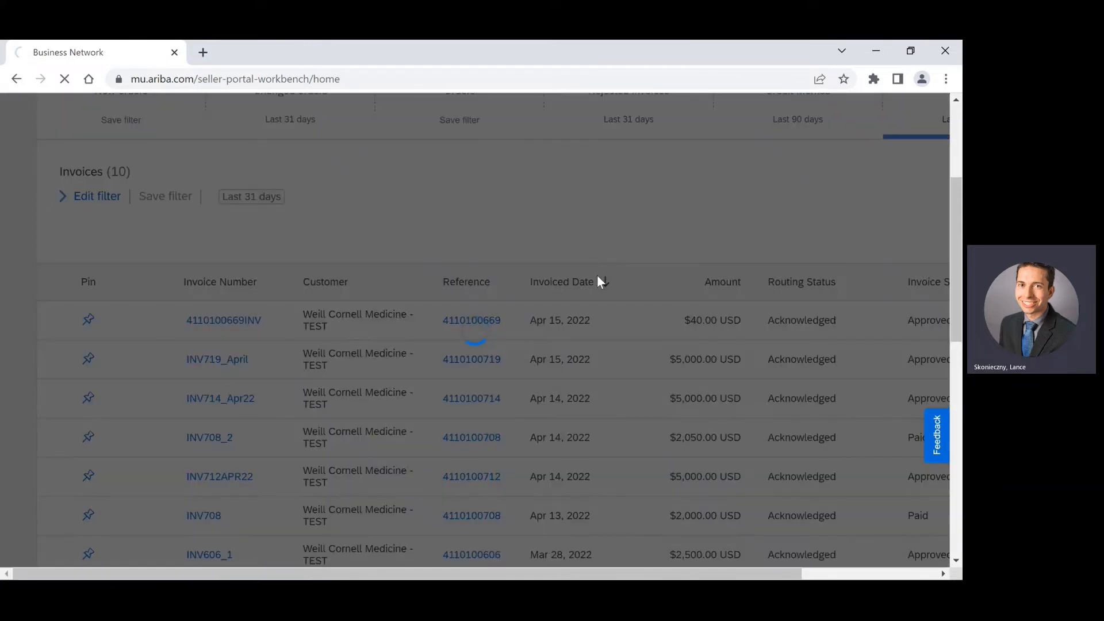
pyautogui.click(223, 320)
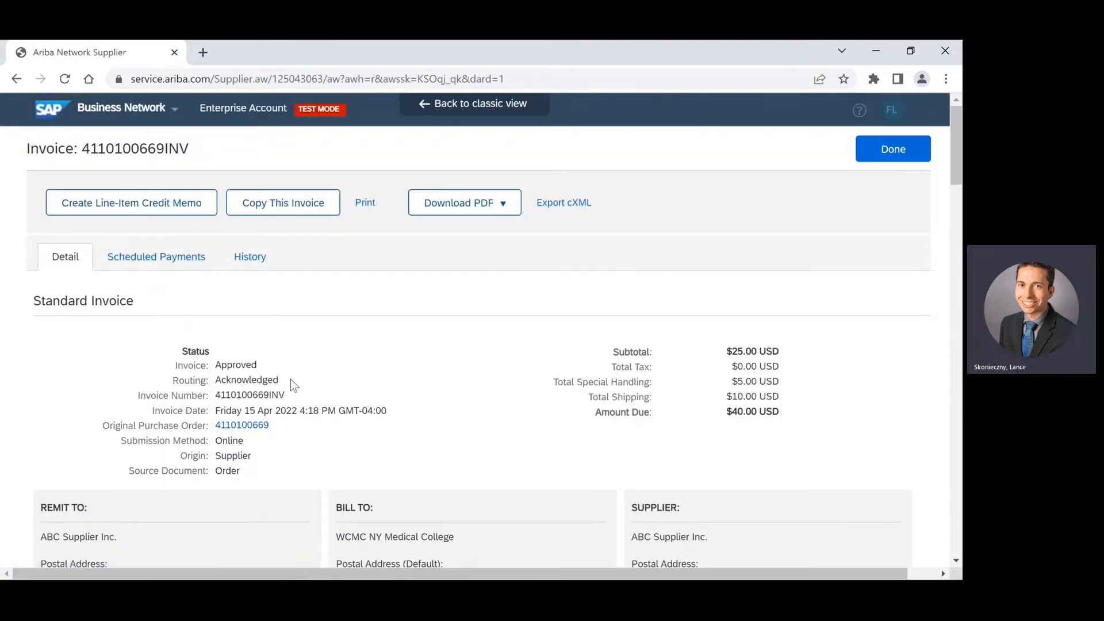
pyautogui.moveTo(391, 355)
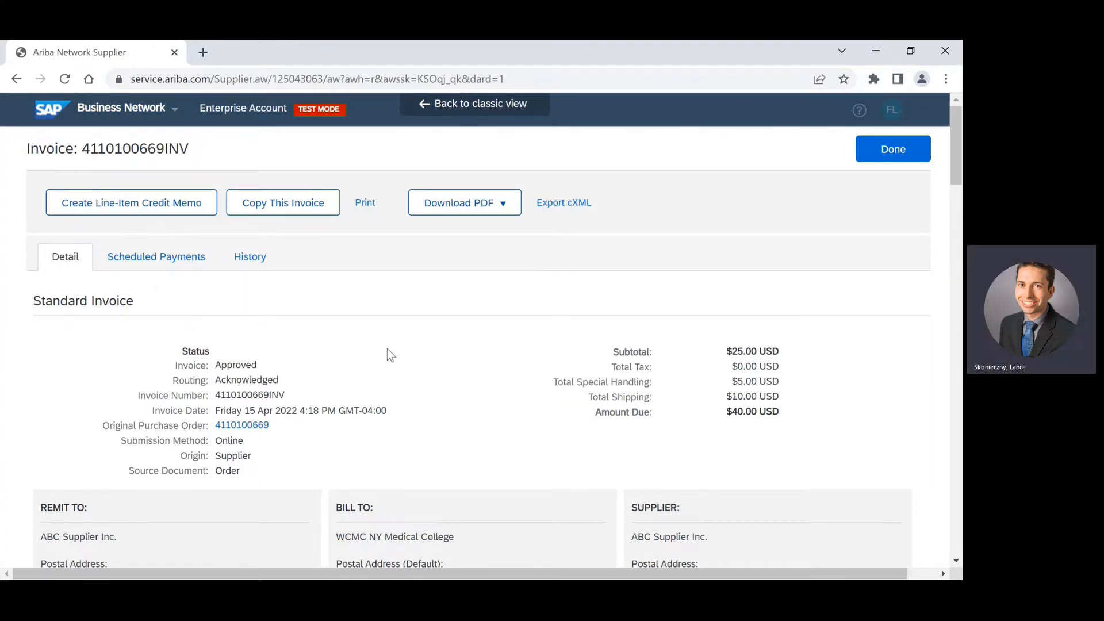
pyautogui.moveTo(131, 203)
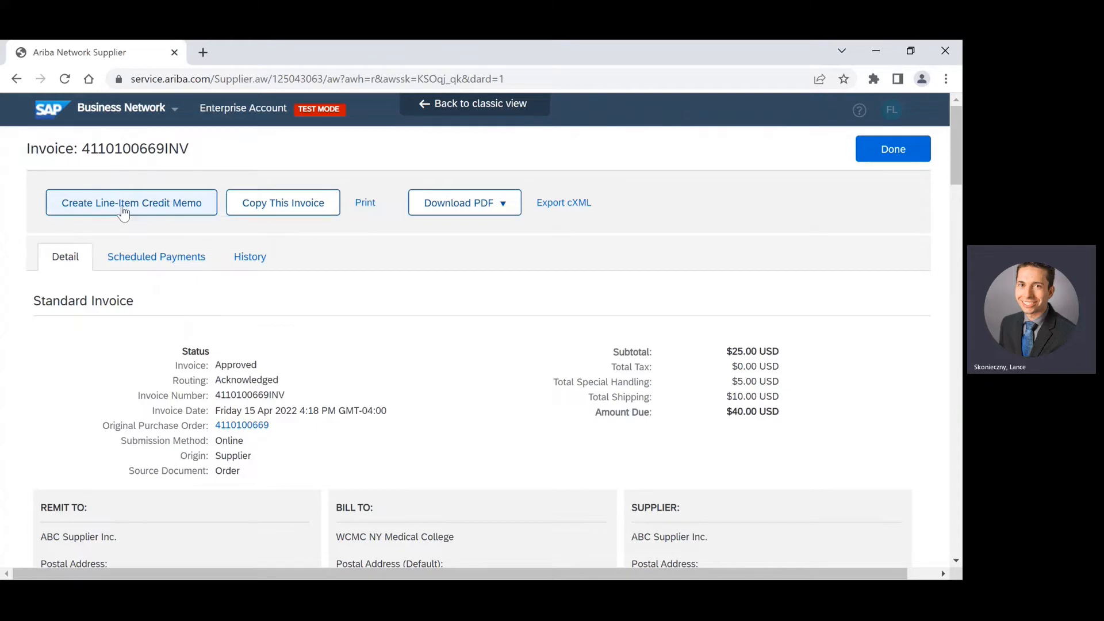
pyautogui.click(131, 202)
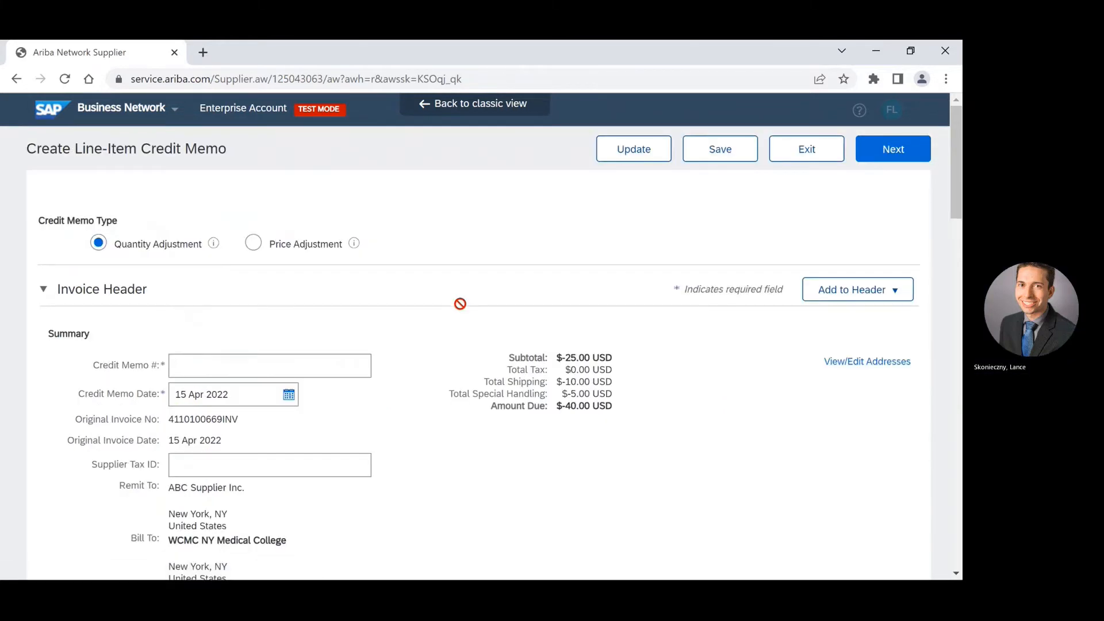
pyautogui.moveTo(43, 234)
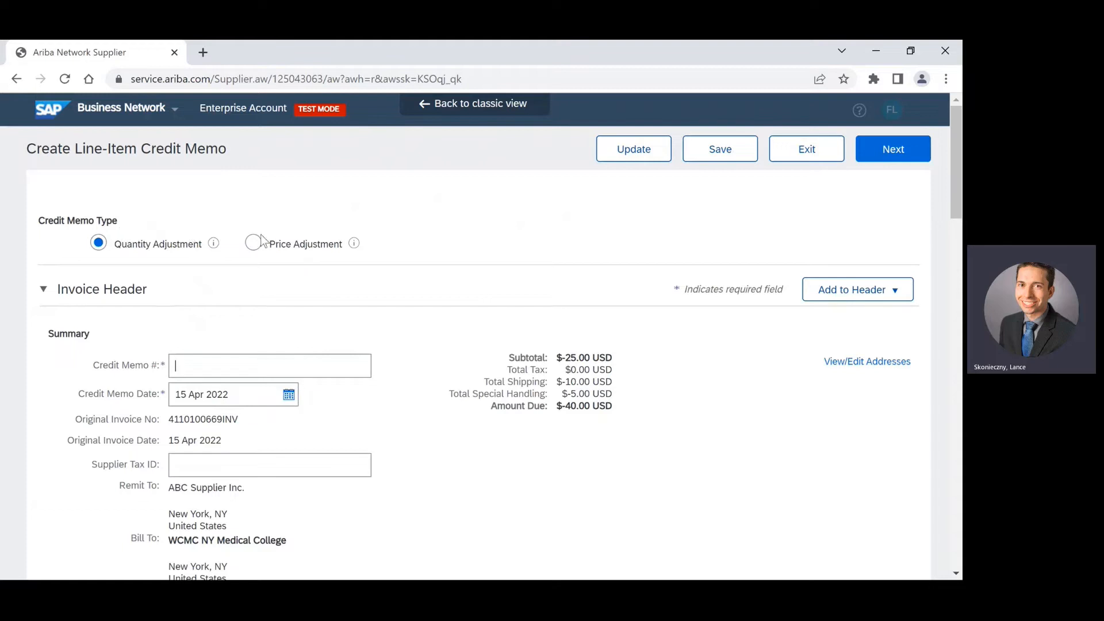
pyautogui.moveTo(146, 268)
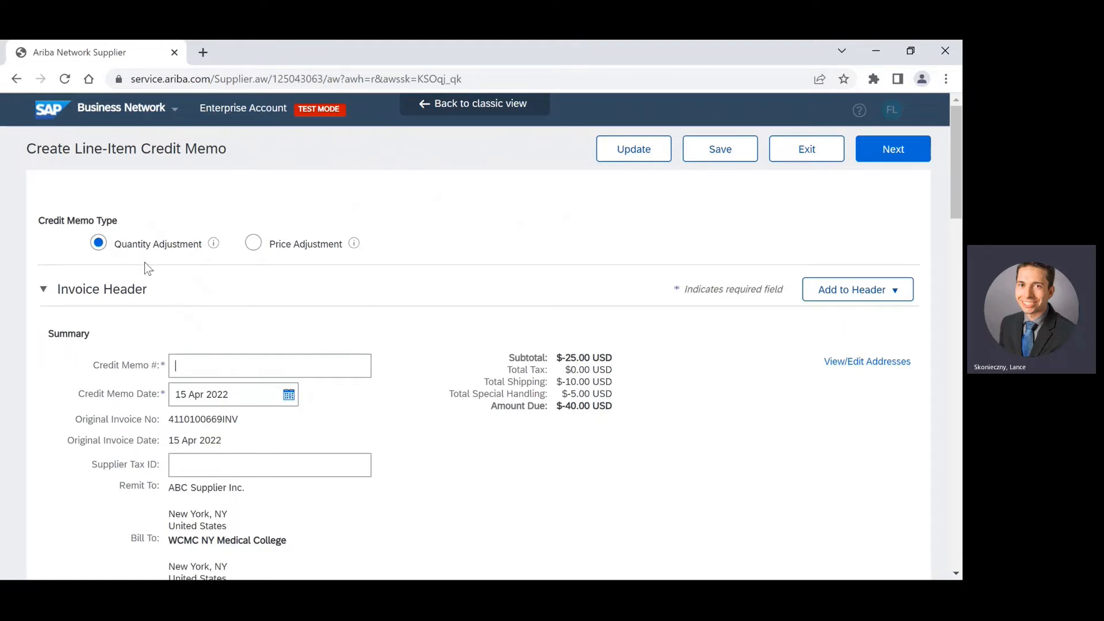
pyautogui.moveTo(337, 255)
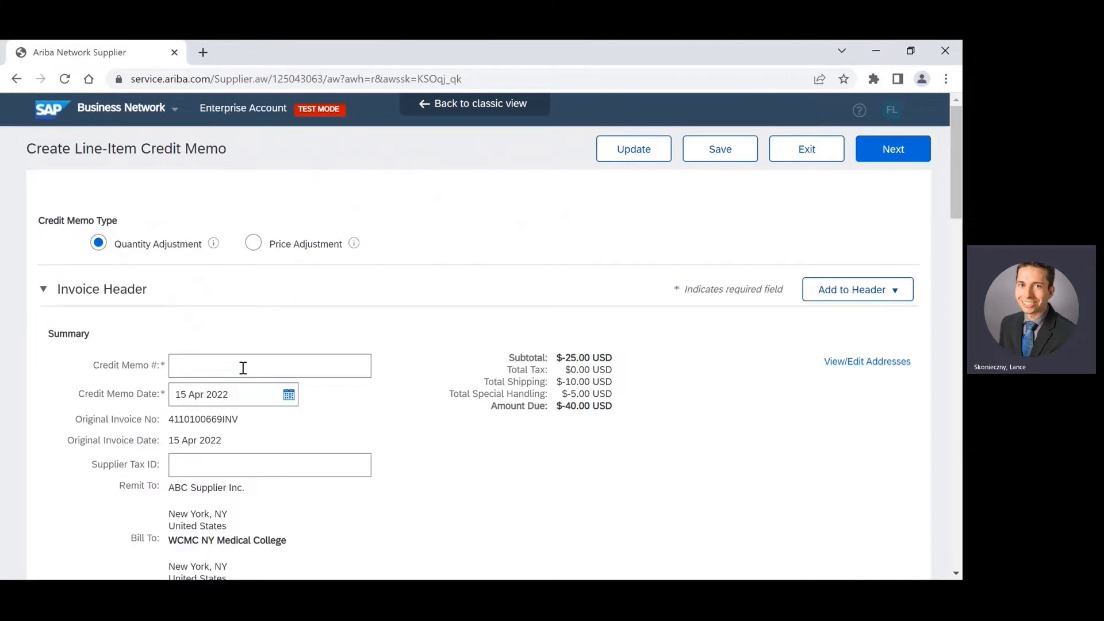
pyautogui.scroll(-3)
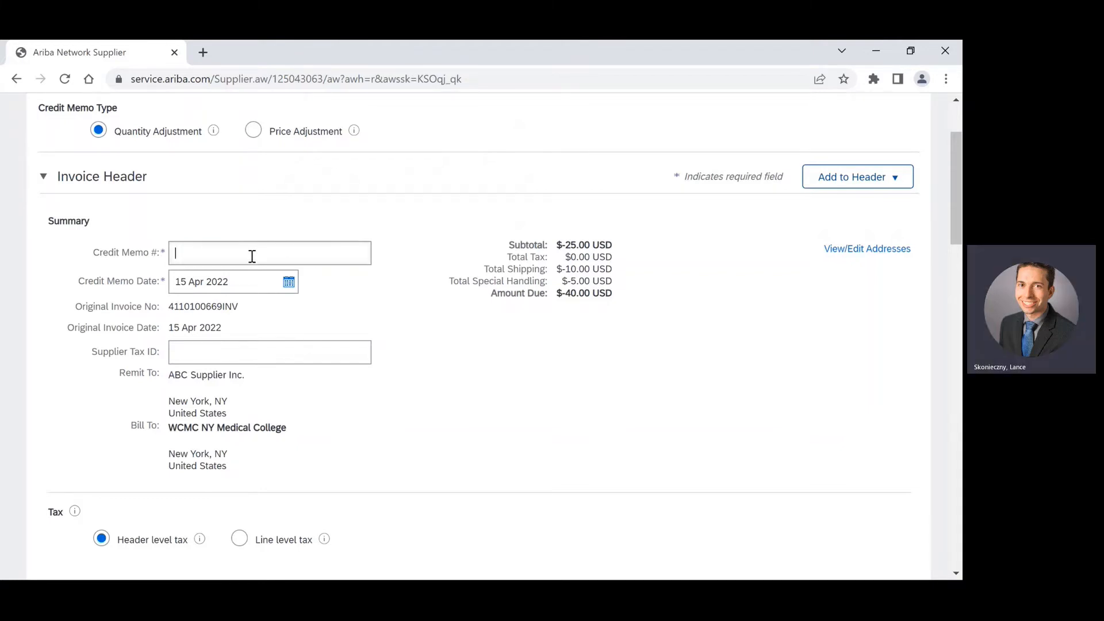
pyautogui.write('4110100669')
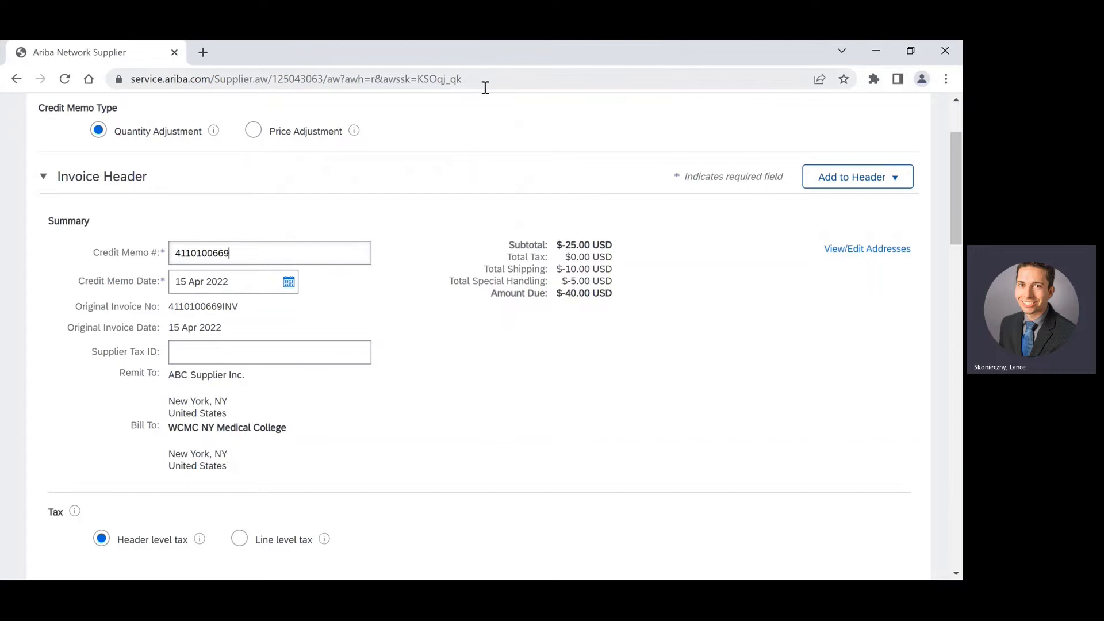
pyautogui.write('CM')
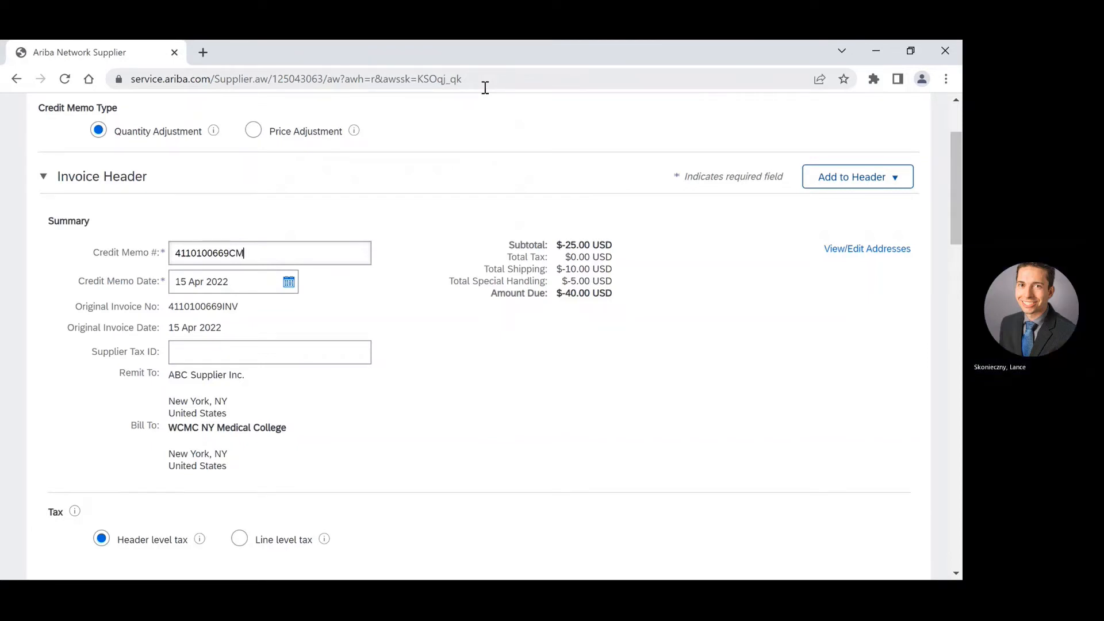
# Review the -$10.00 shipping and -$5.00 special handling credits described as Test.
pyautogui.scroll(-3)
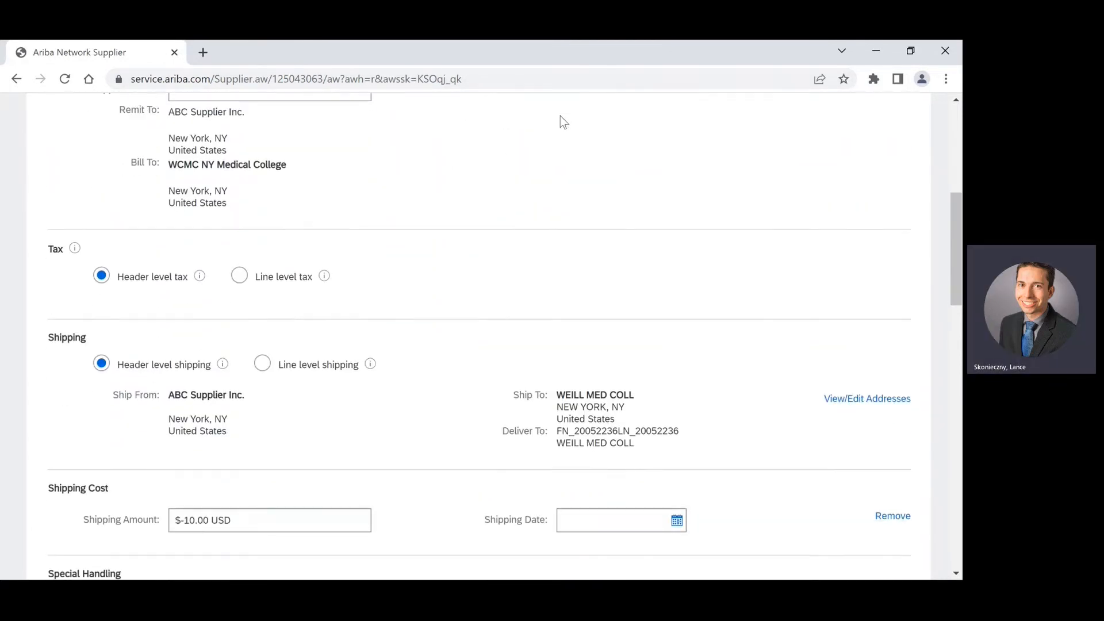
pyautogui.scroll(-3)
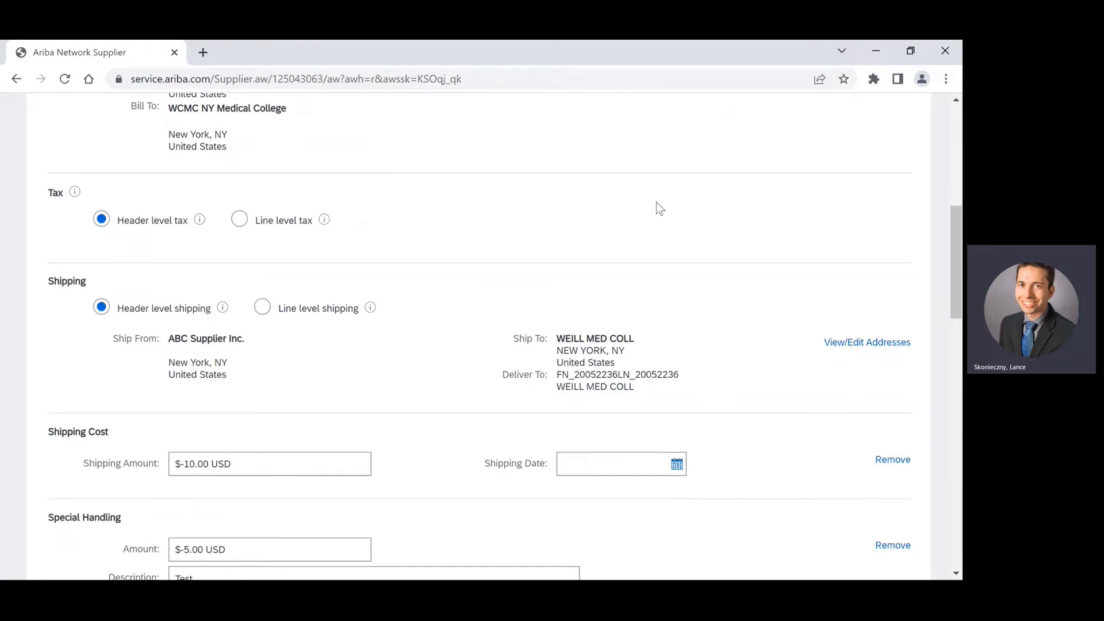
pyautogui.moveTo(454, 205)
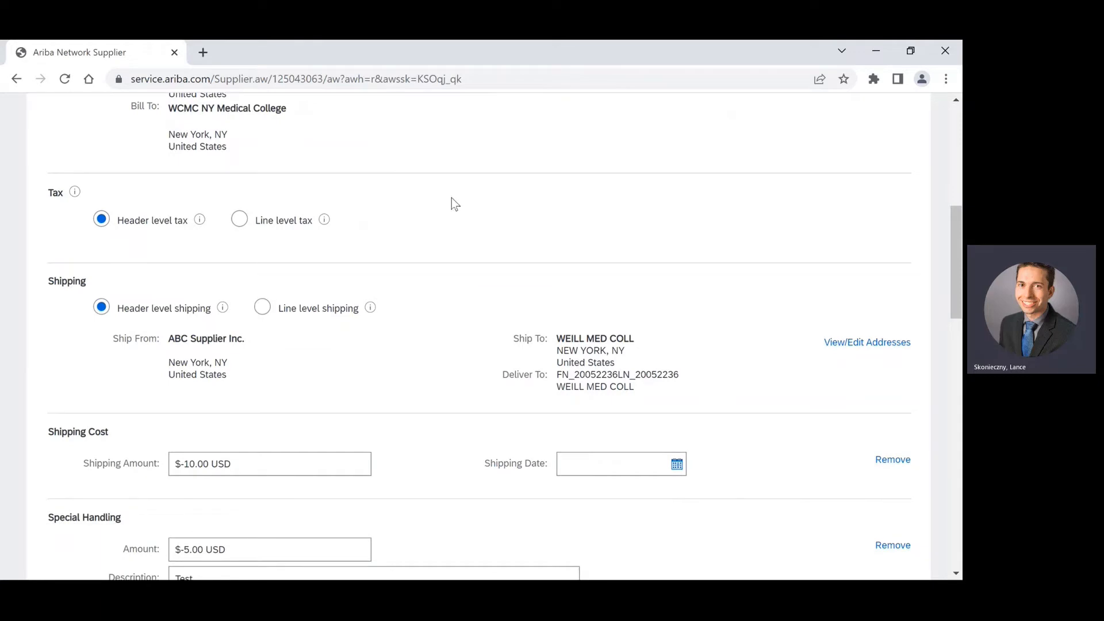
pyautogui.scroll(-3)
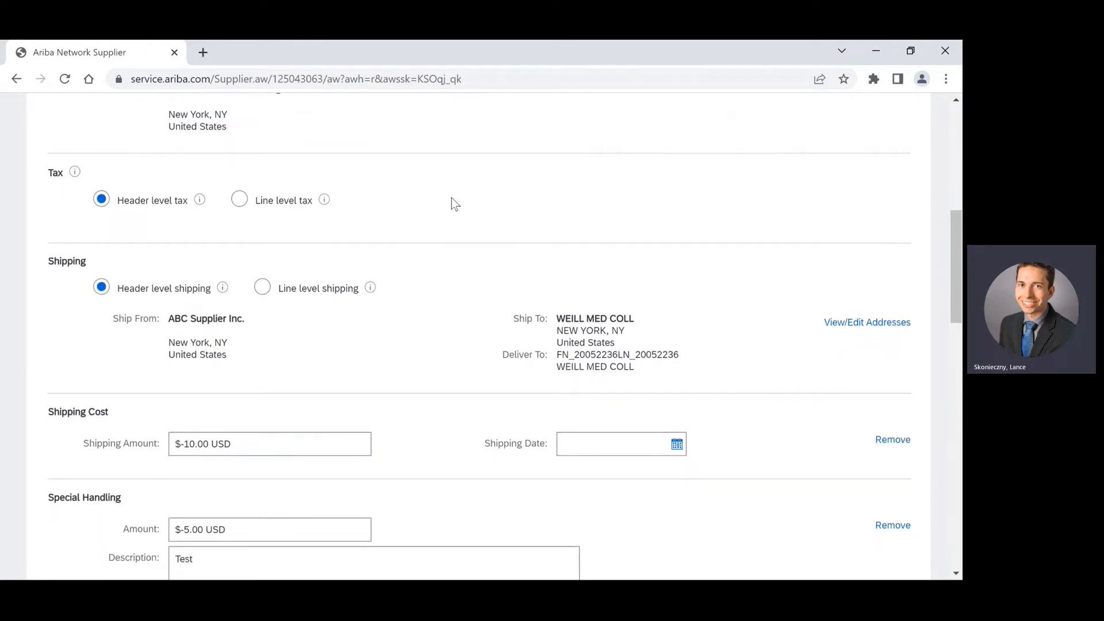
pyautogui.scroll(-3)
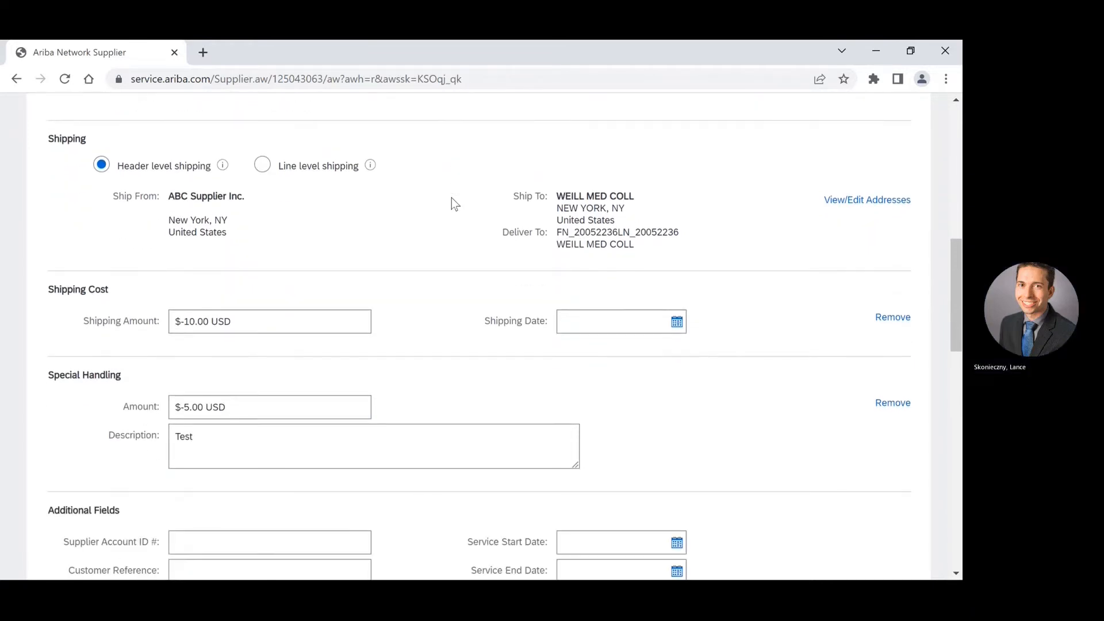
pyautogui.scroll(-3)
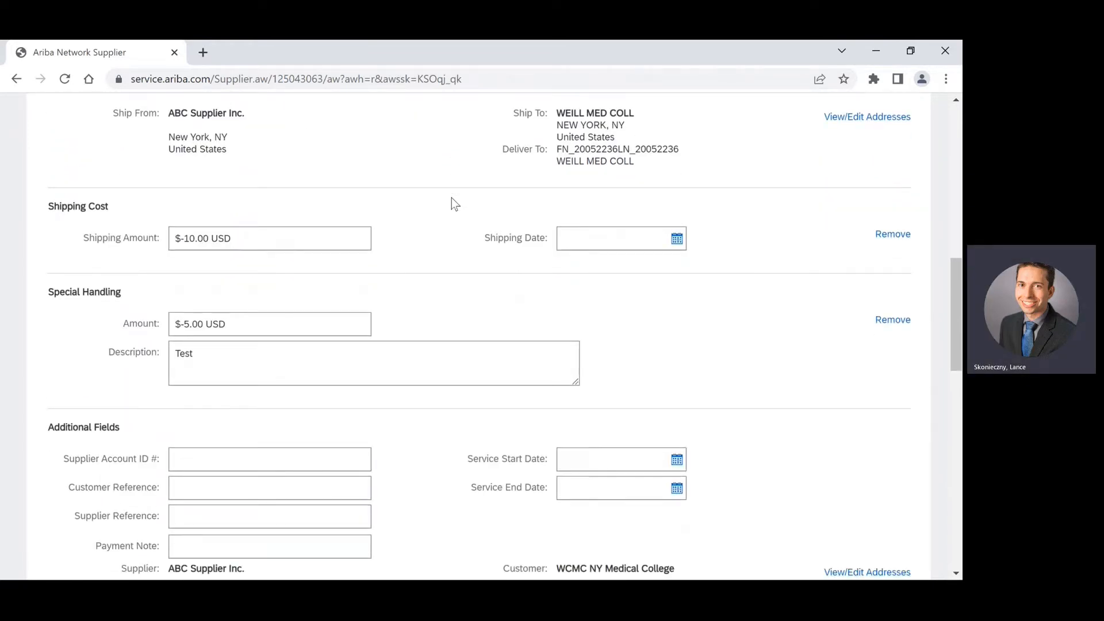
pyautogui.scroll(-3)
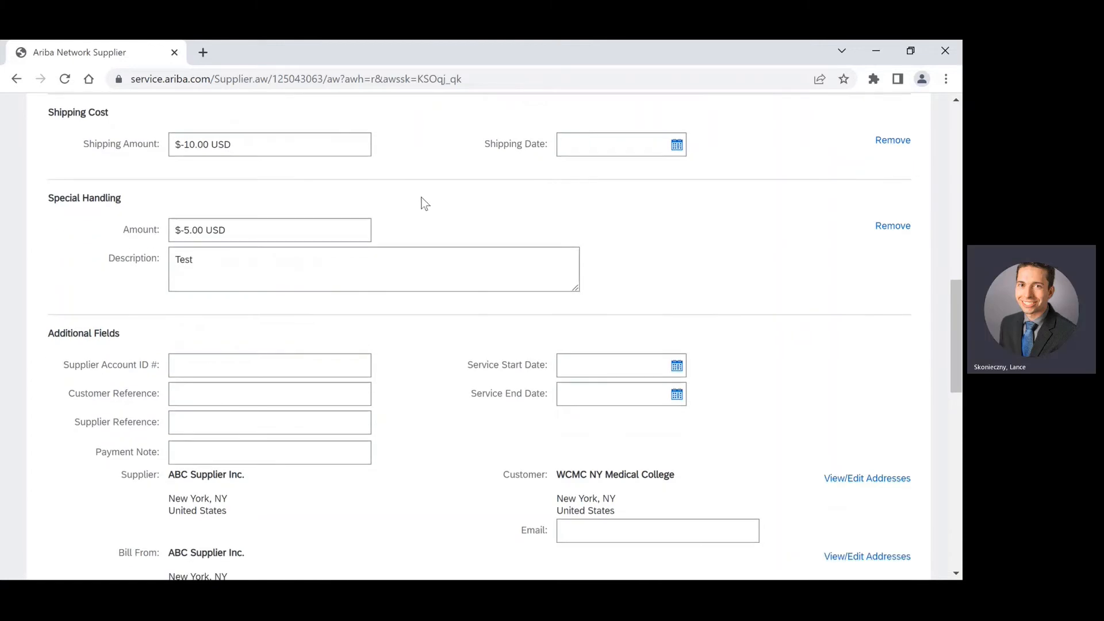
pyautogui.moveTo(380, 165)
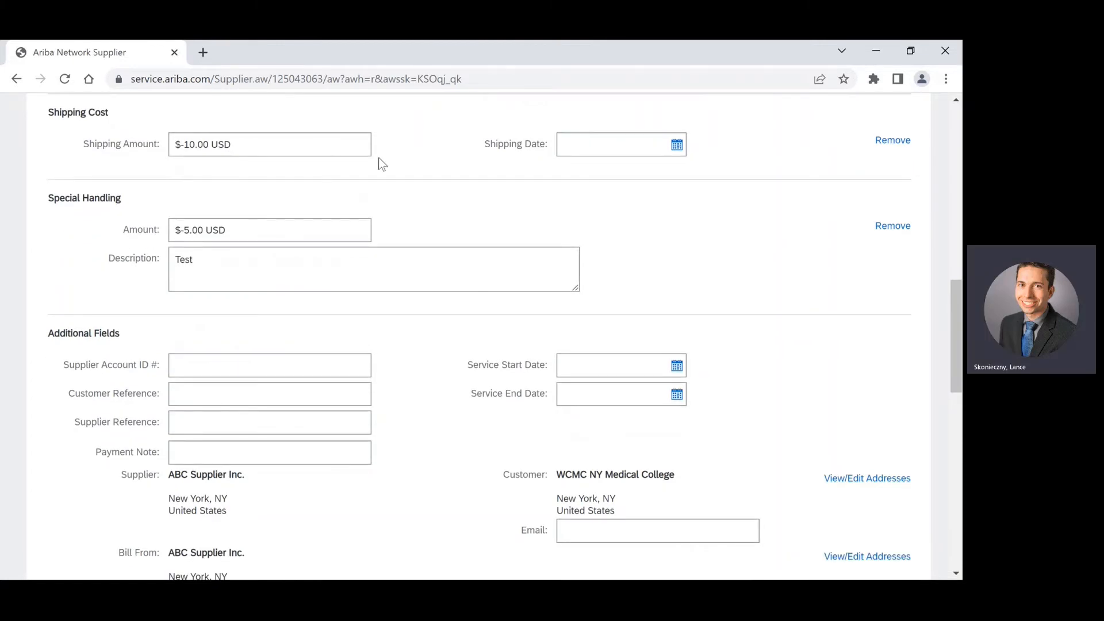
pyautogui.scroll(-3)
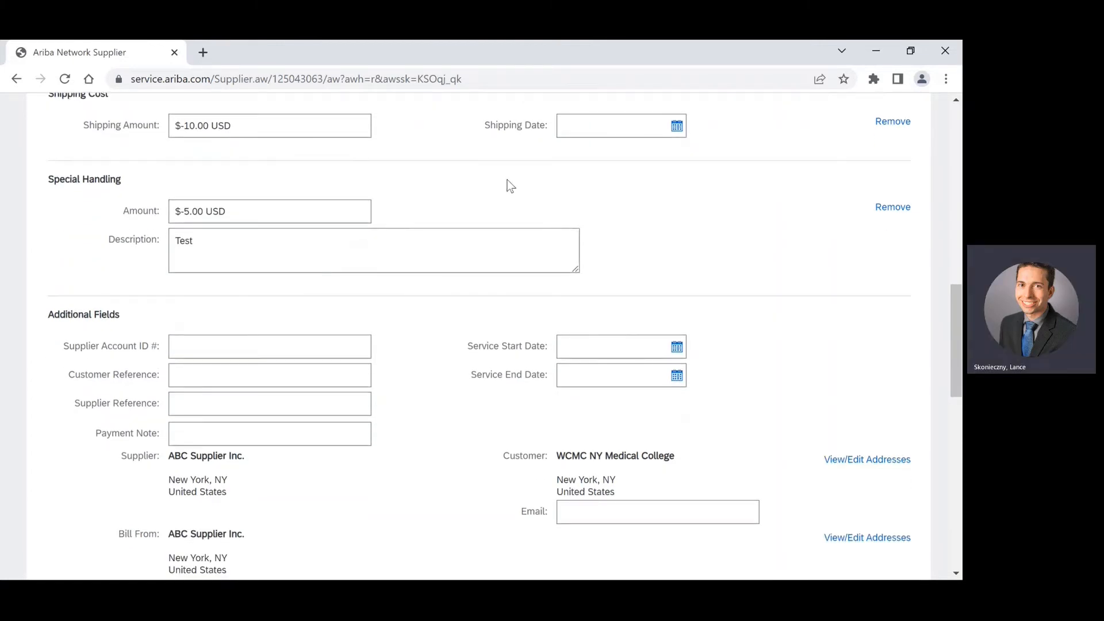
pyautogui.scroll(3)
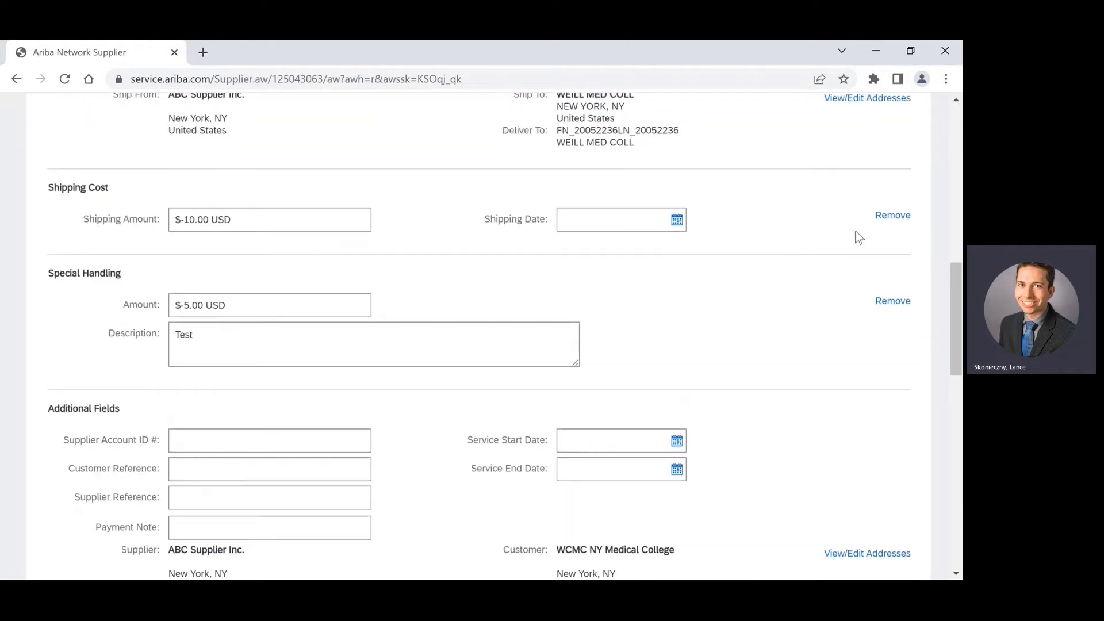
pyautogui.moveTo(892, 215)
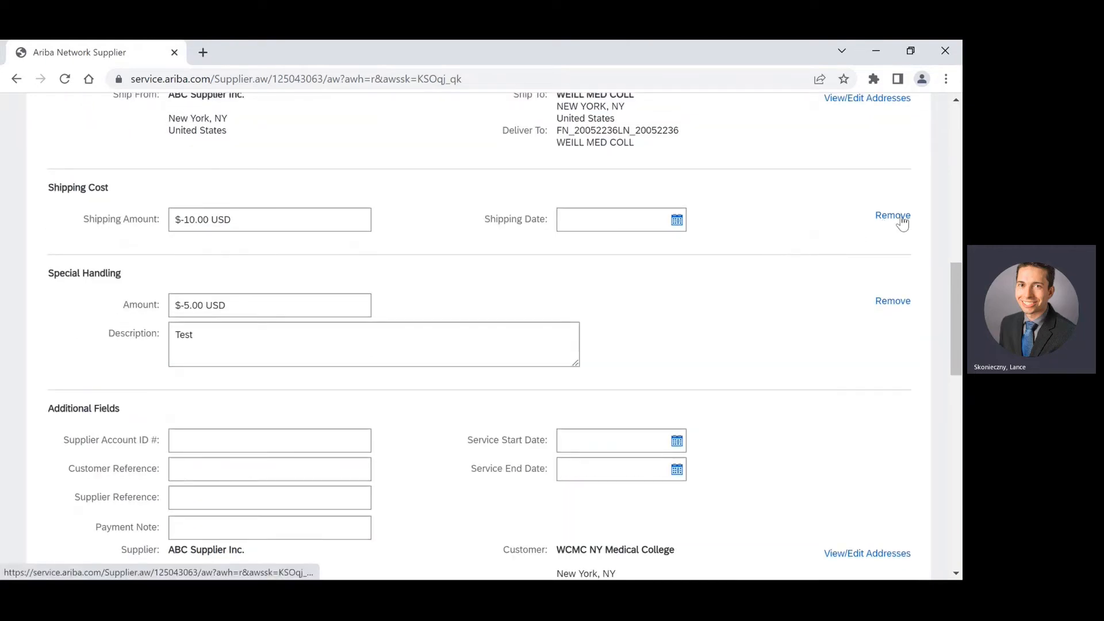
# Enter Test as the reason for the credit memo in the Comment section.
pyautogui.scroll(-3)
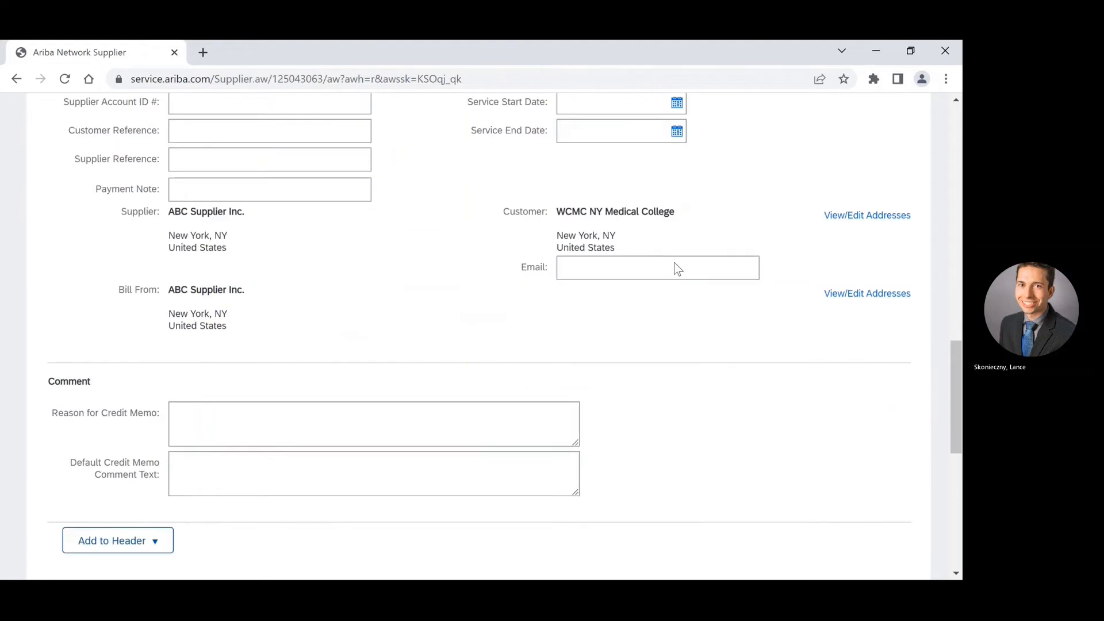
pyautogui.scroll(-3)
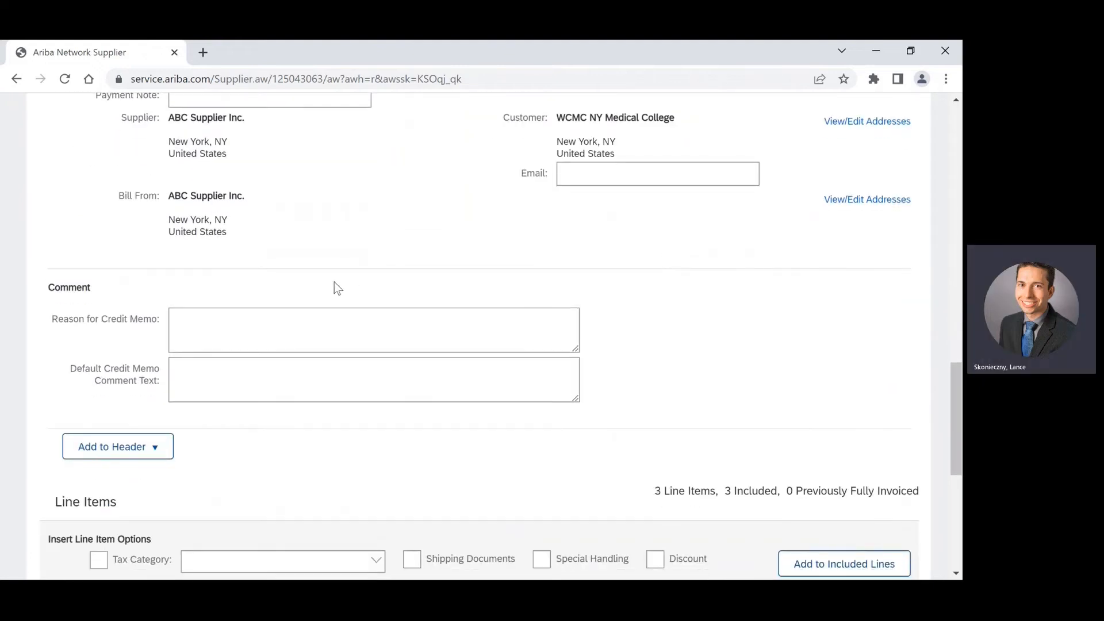
pyautogui.scroll(-3)
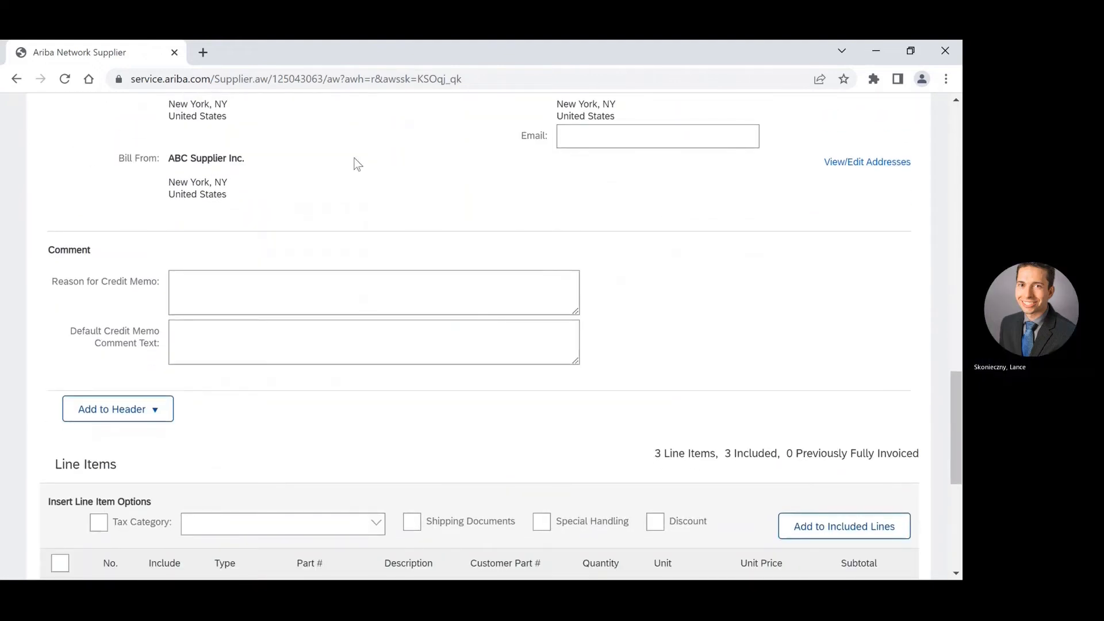
pyautogui.click(372, 291)
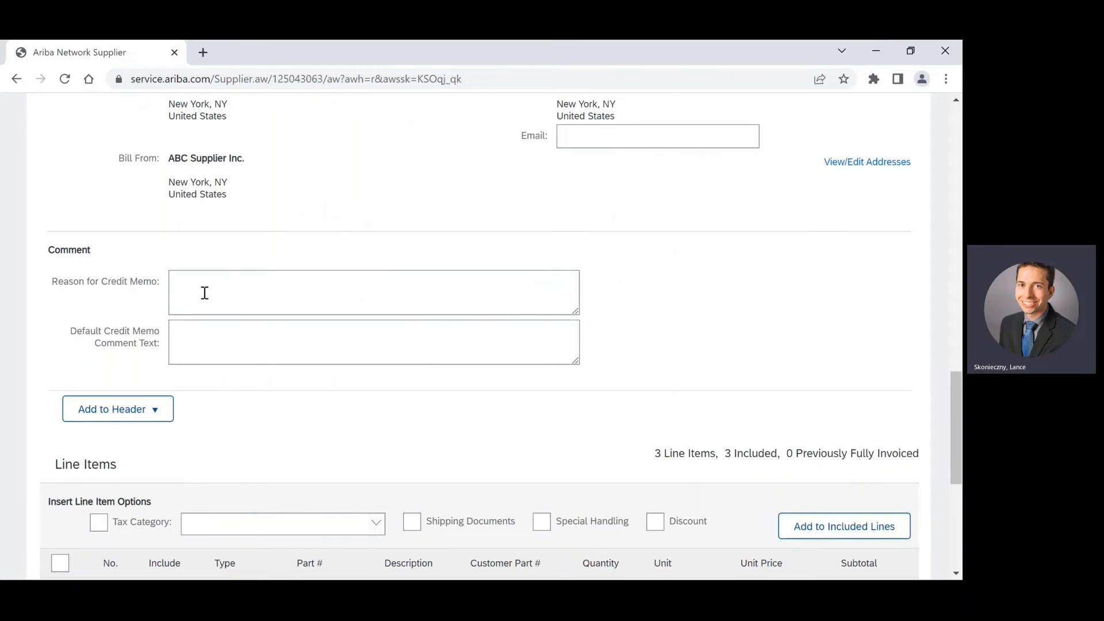
pyautogui.click(372, 291)
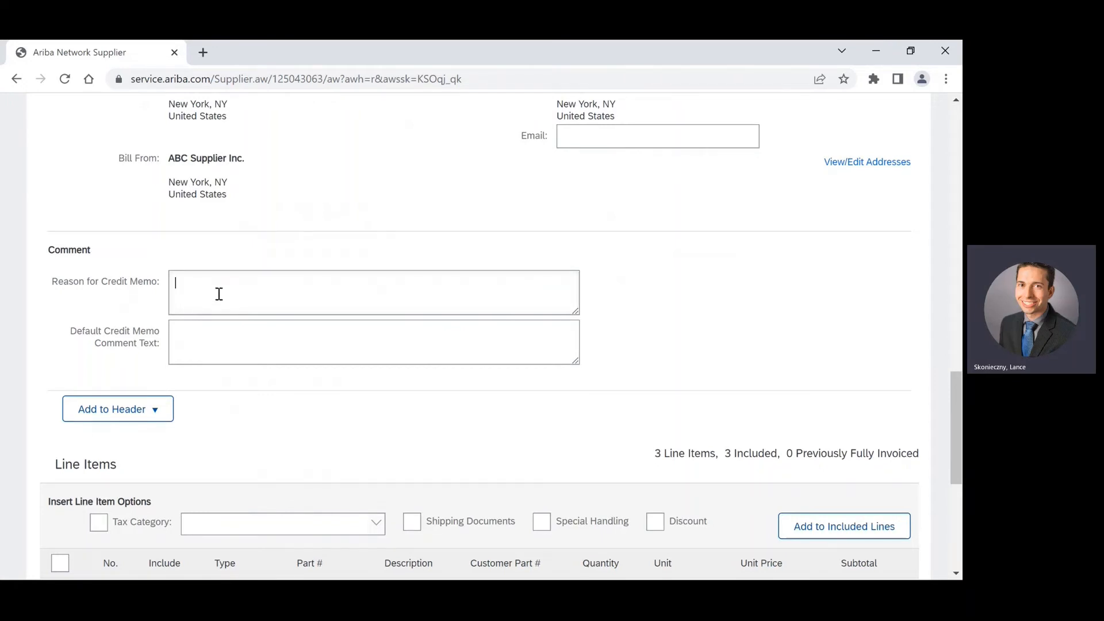
pyautogui.write('Test')
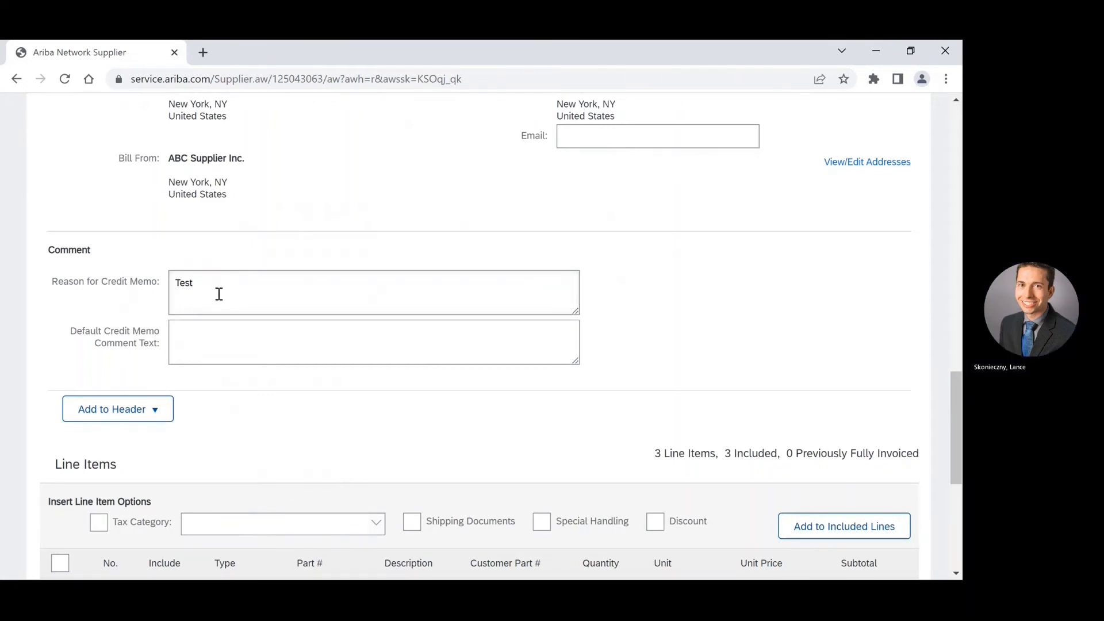
pyautogui.moveTo(276, 288)
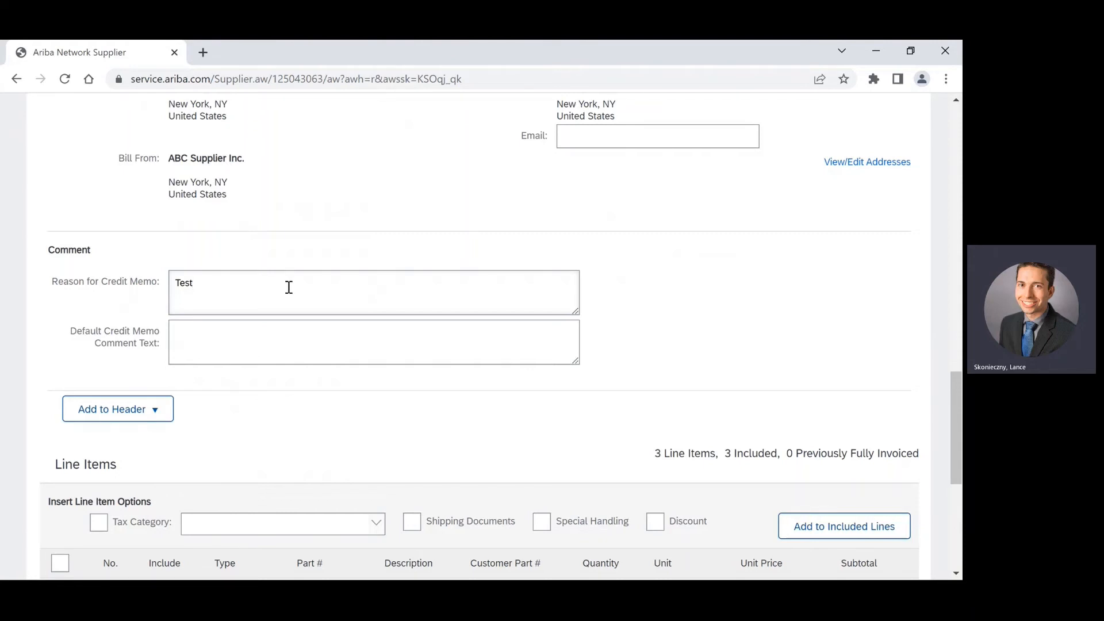
pyautogui.scroll(-3)
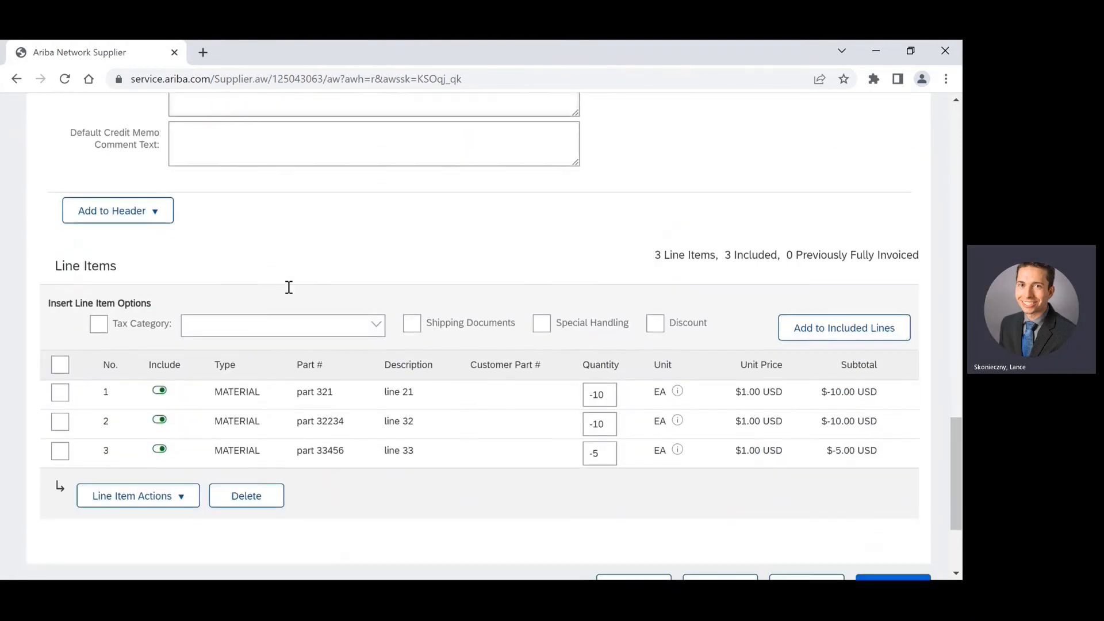
pyautogui.scroll(-3)
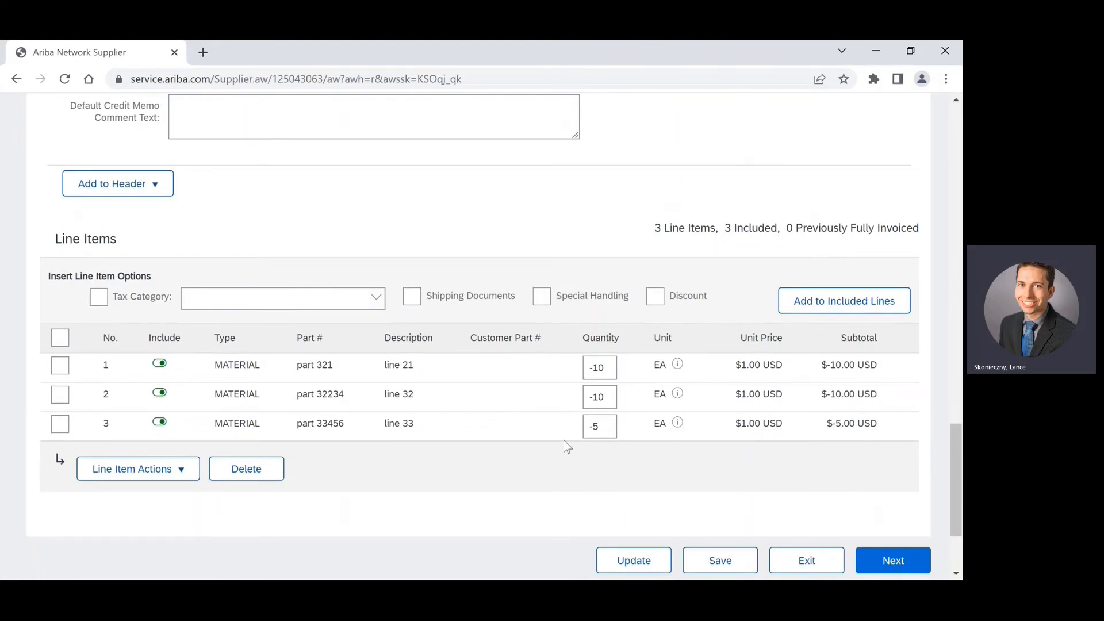
pyautogui.scroll(-3)
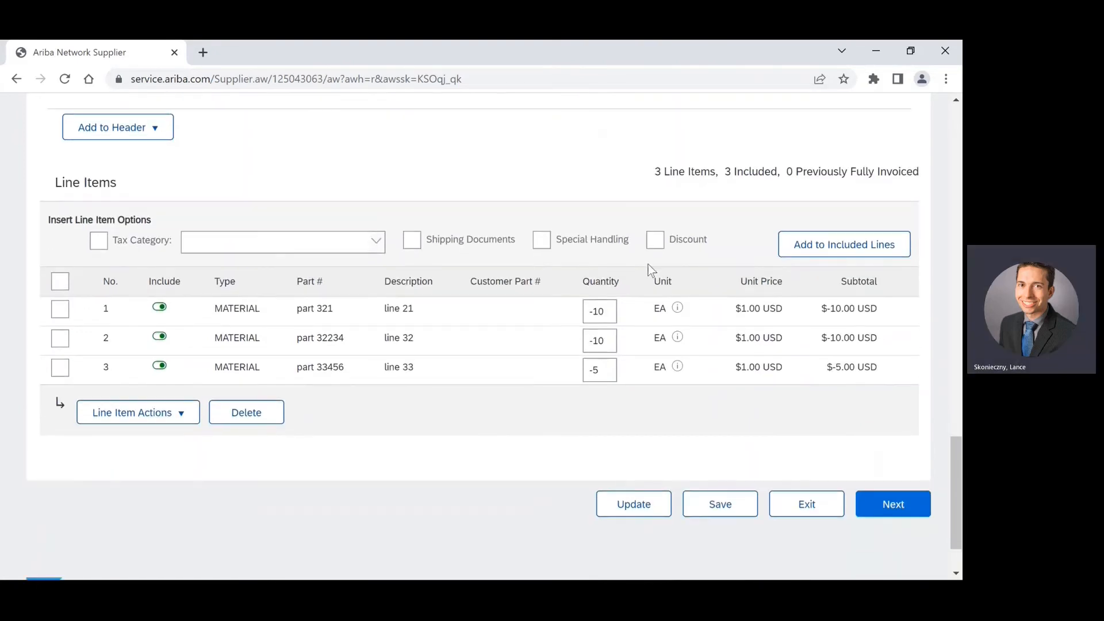
pyautogui.moveTo(622, 303)
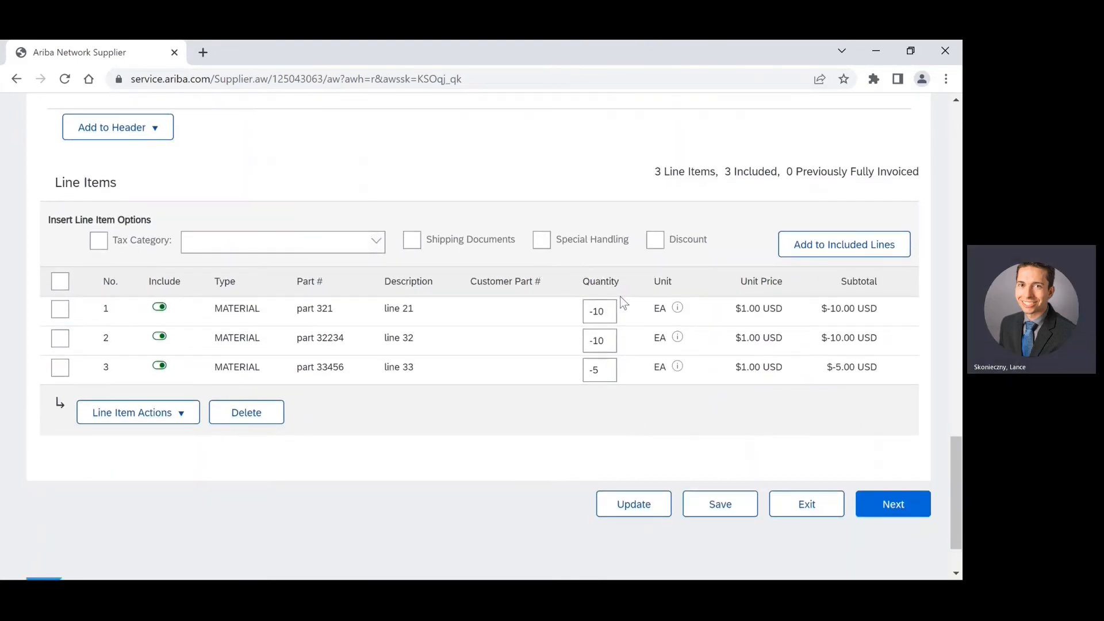
pyautogui.moveTo(598, 393)
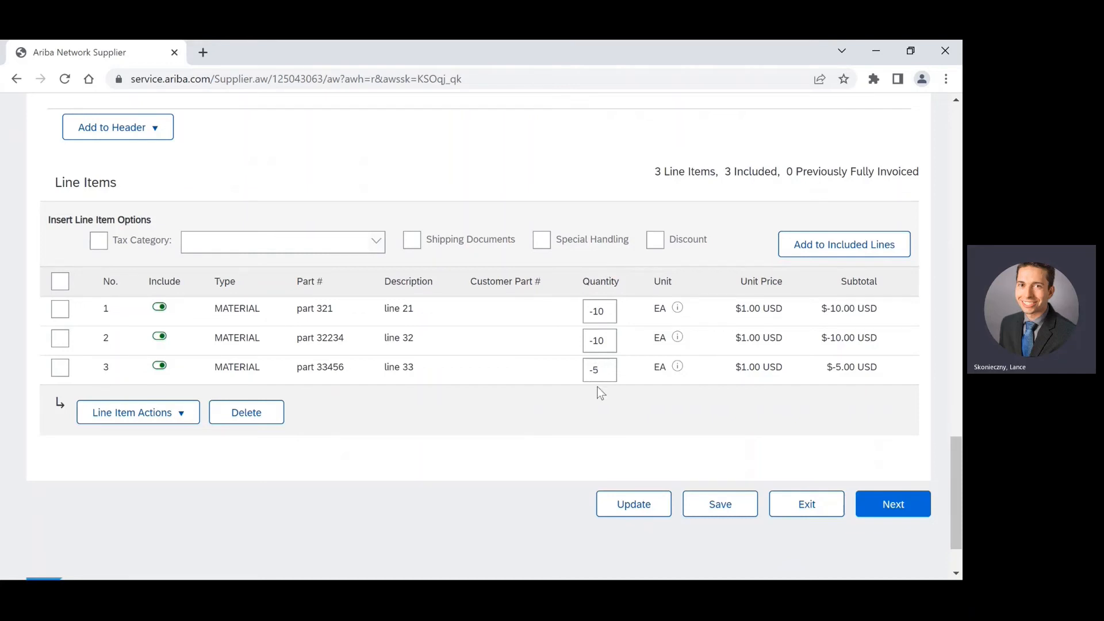
pyautogui.moveTo(554, 411)
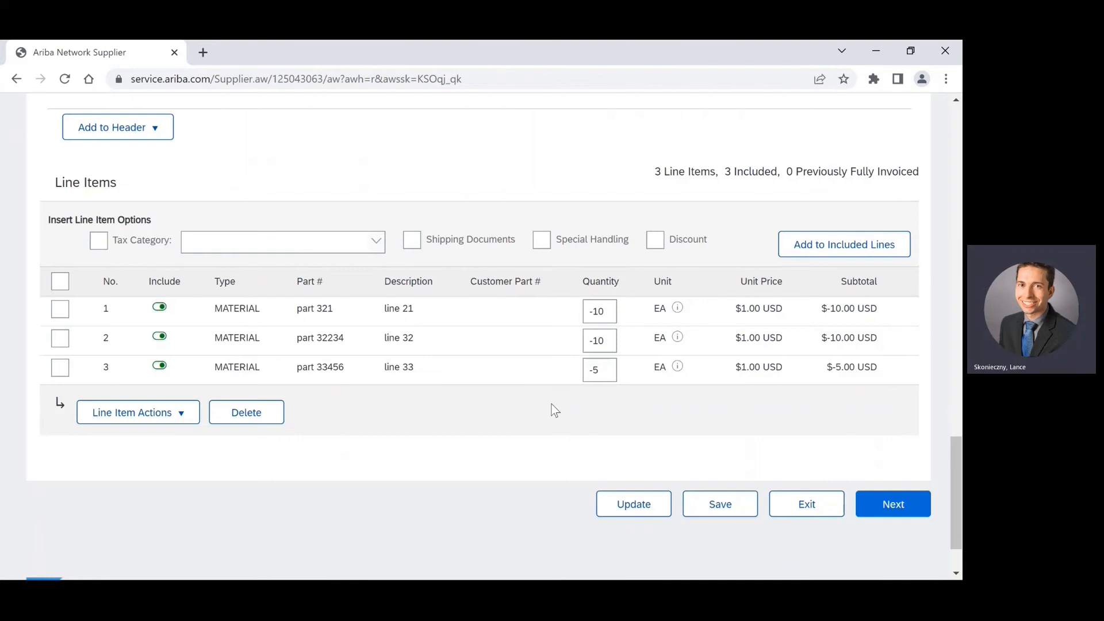
pyautogui.moveTo(876, 493)
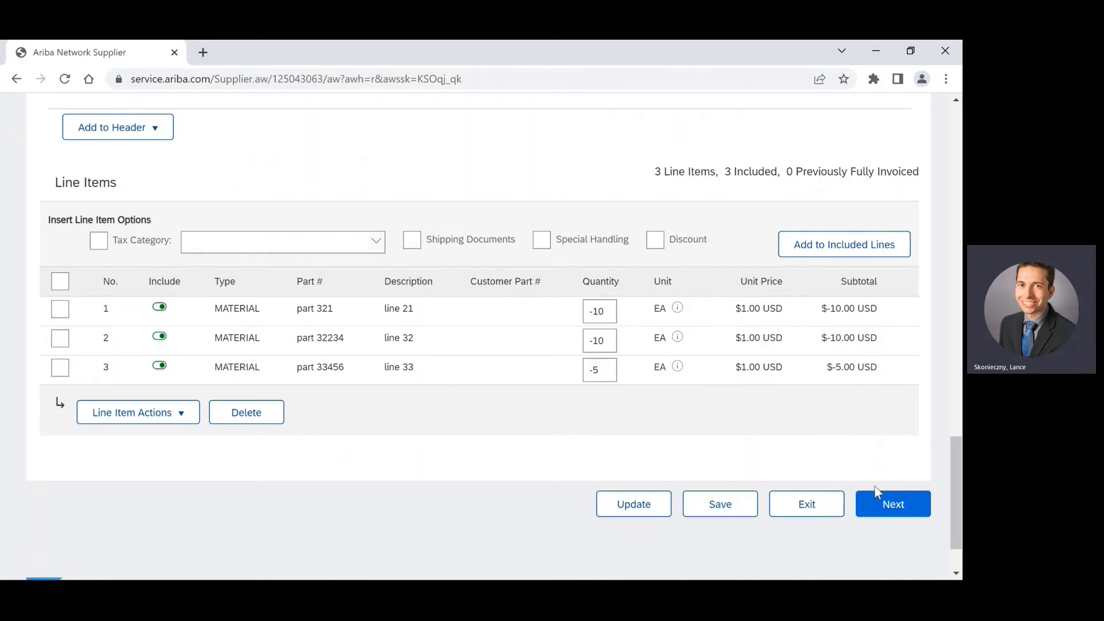
pyautogui.click(892, 503)
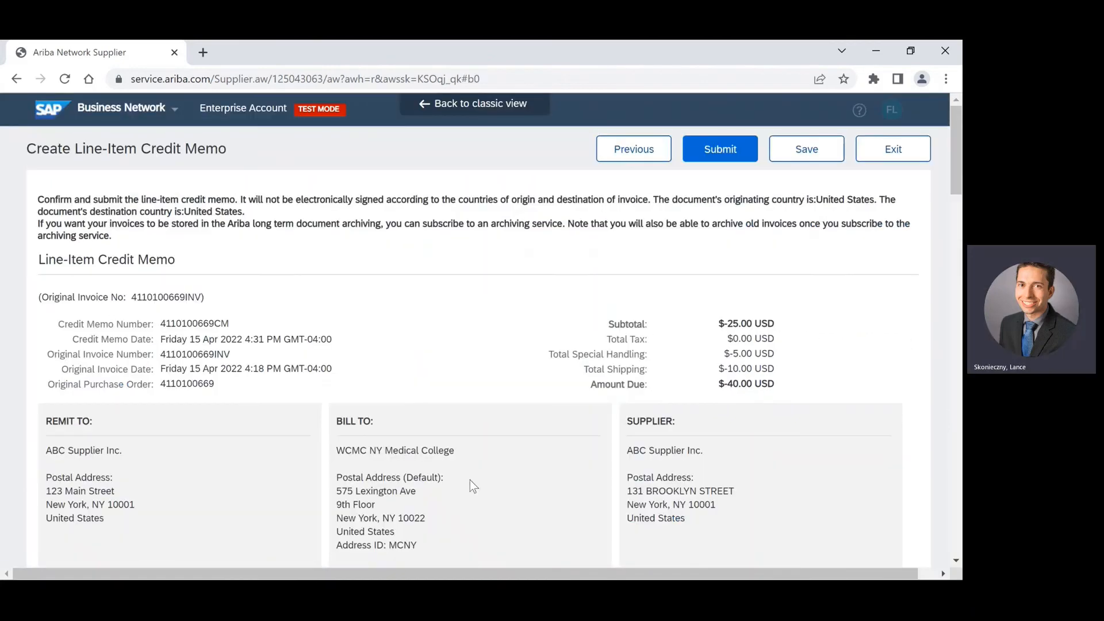
pyautogui.moveTo(285, 242)
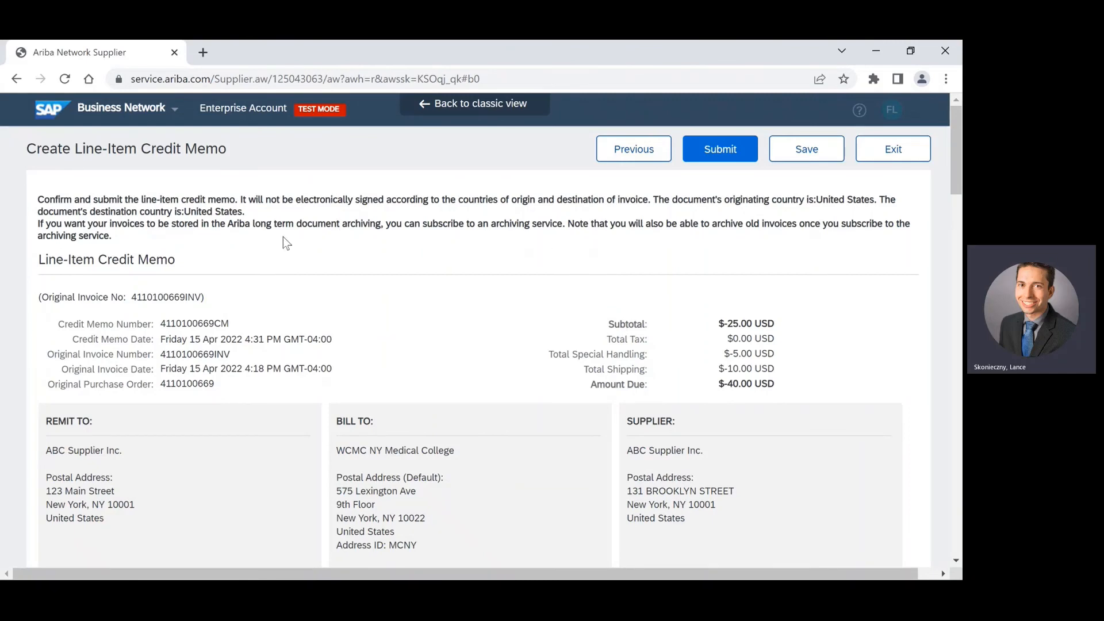
pyautogui.moveTo(516, 324)
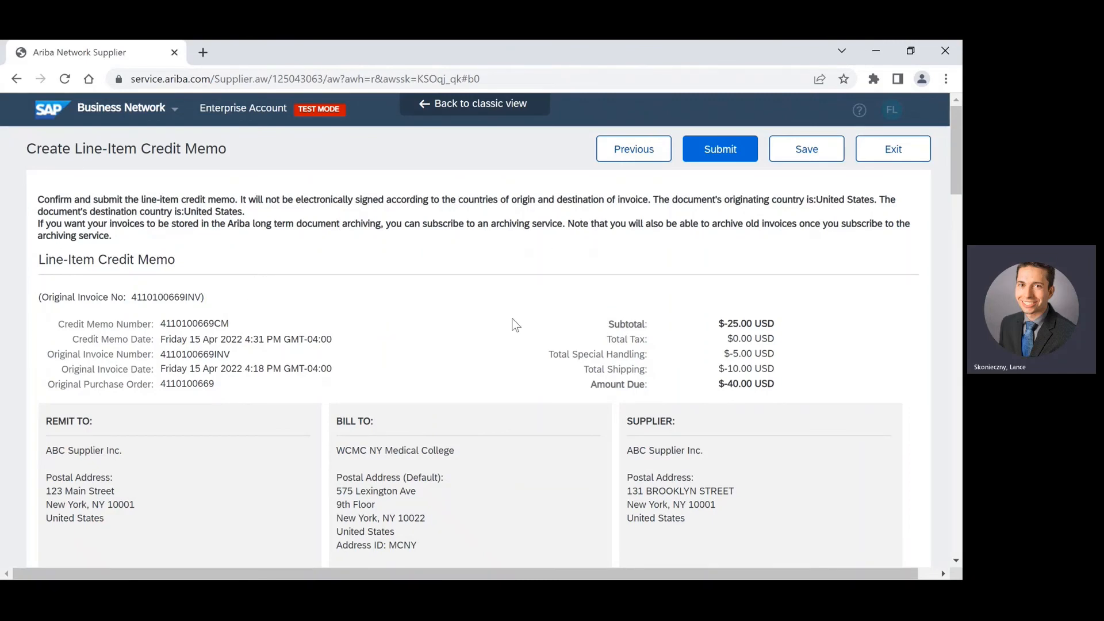
pyautogui.scroll(-3)
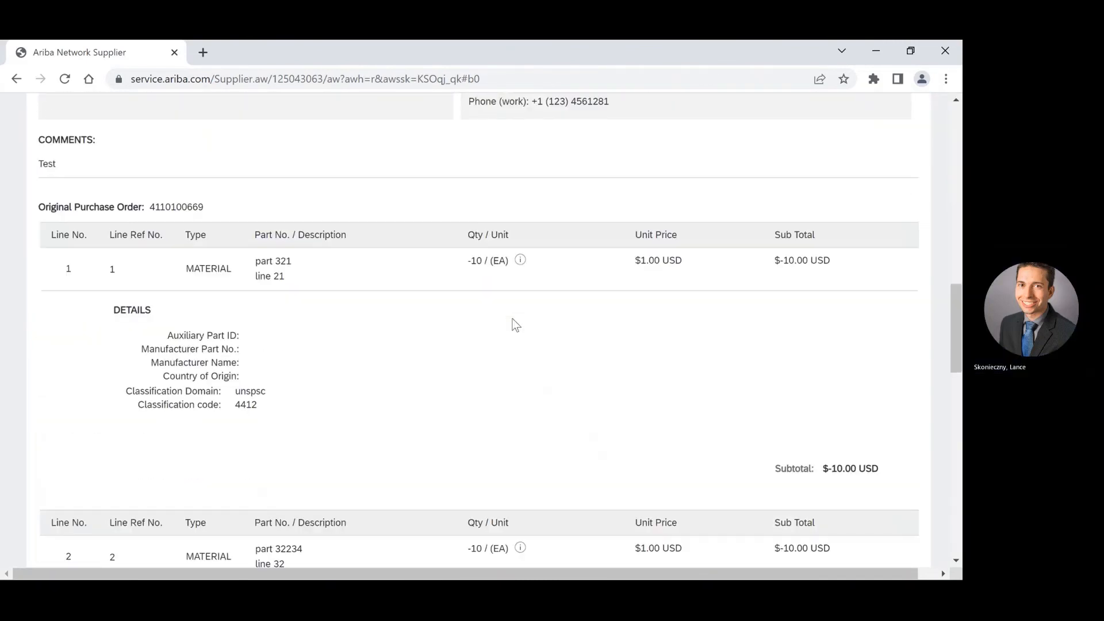
pyautogui.scroll(-3)
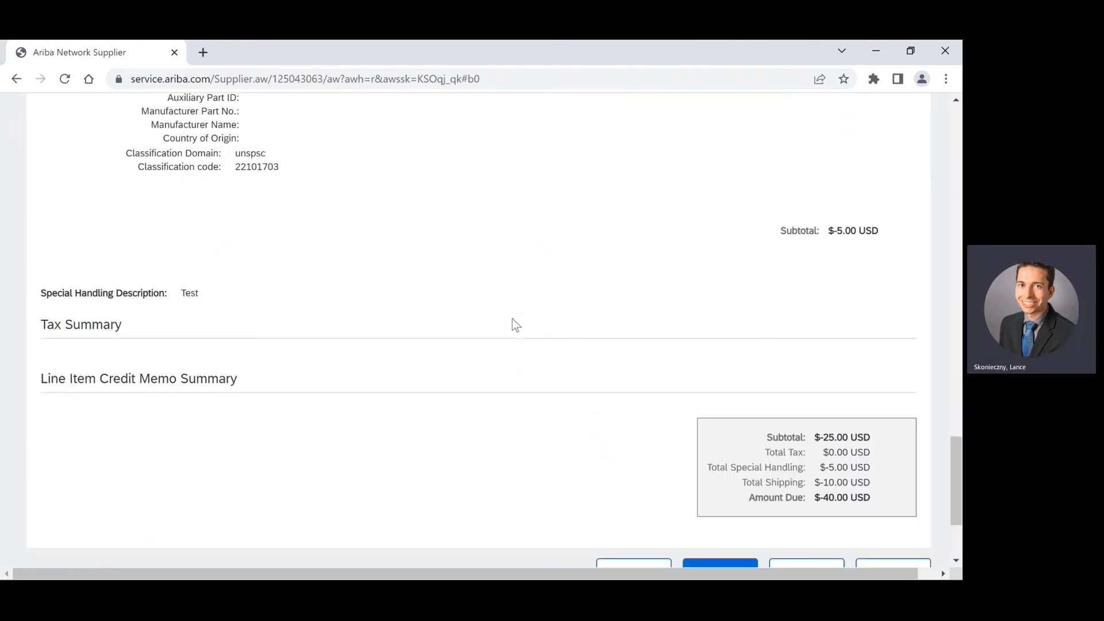
pyautogui.scroll(-3)
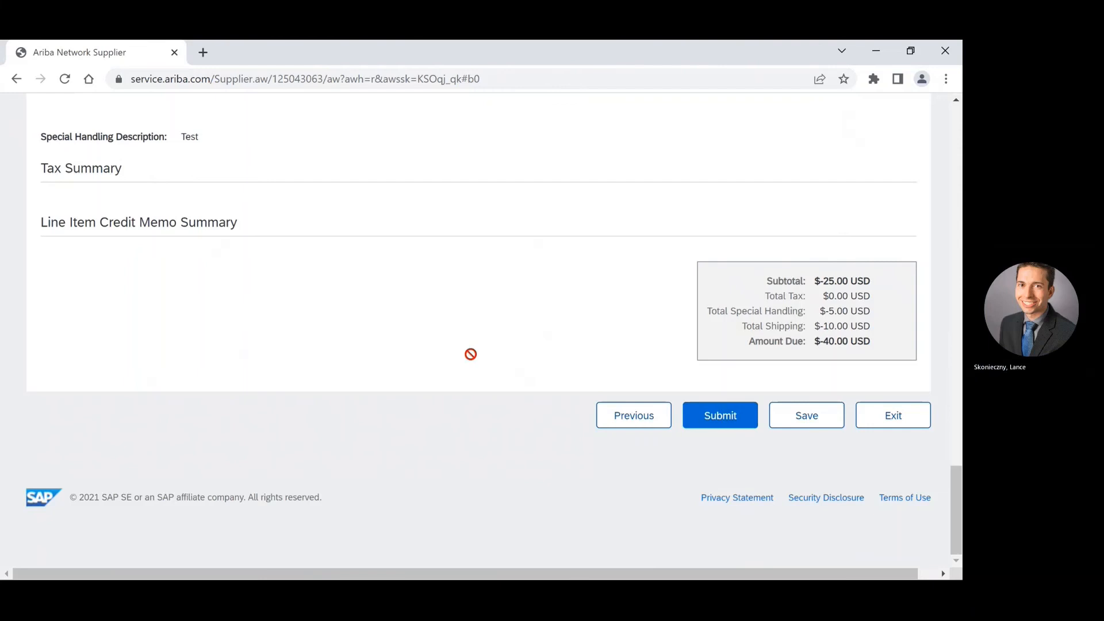
pyautogui.click(720, 415)
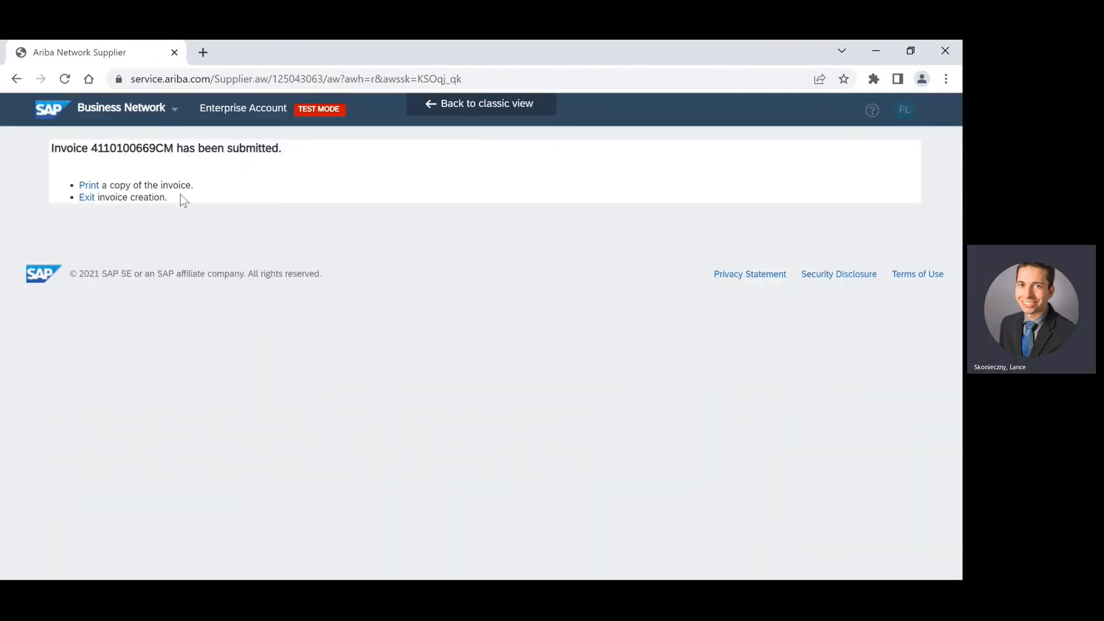
pyautogui.moveTo(111, 189)
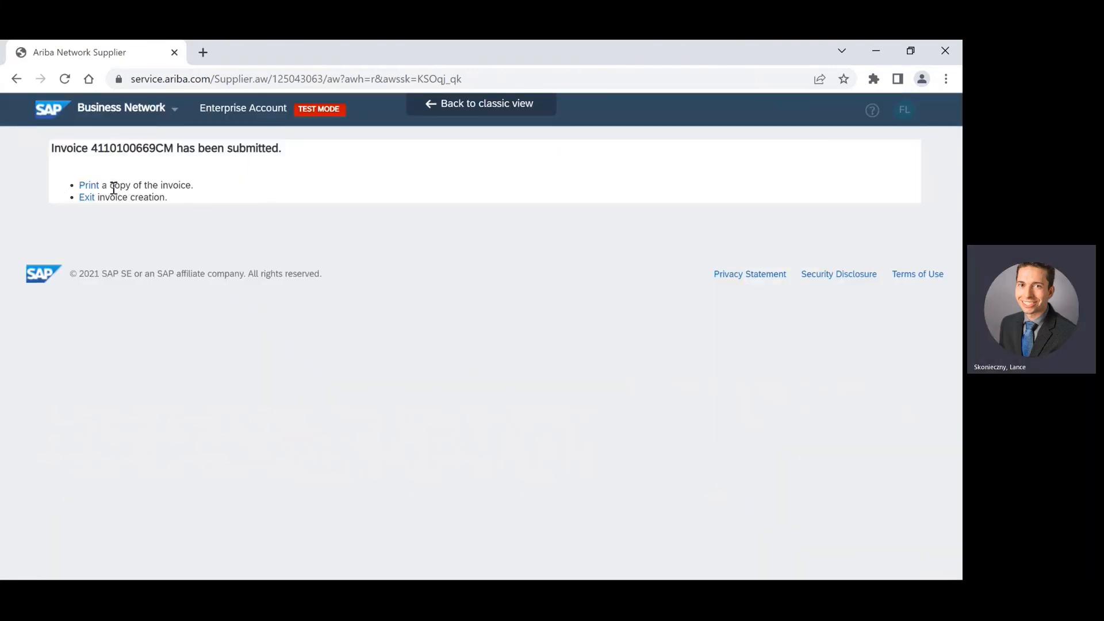
pyautogui.moveTo(564, 190)
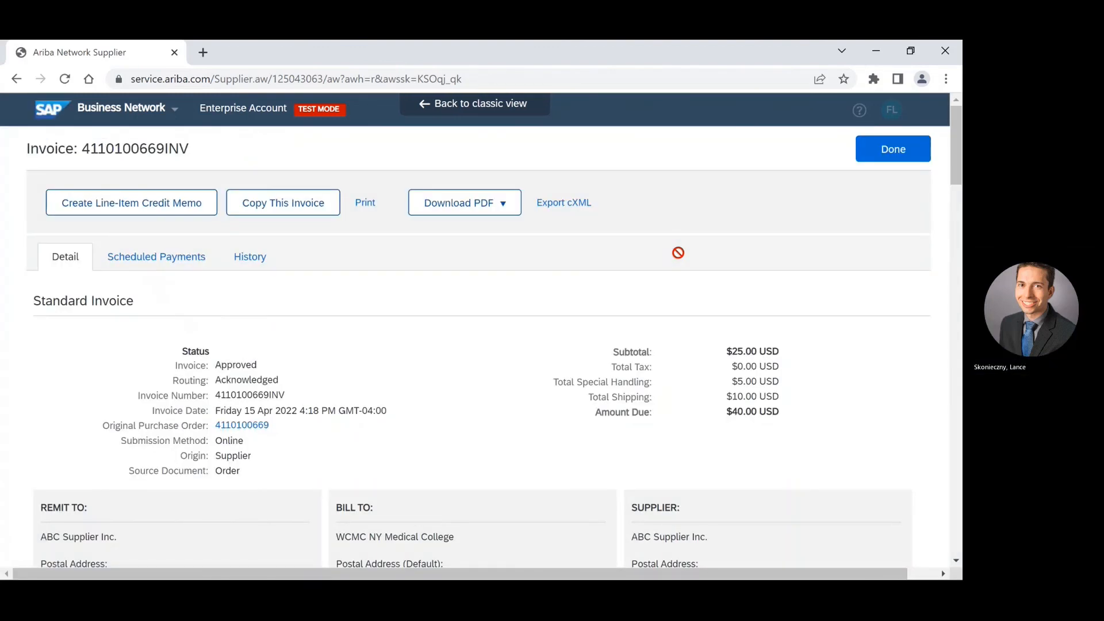
pyautogui.moveTo(616, 303)
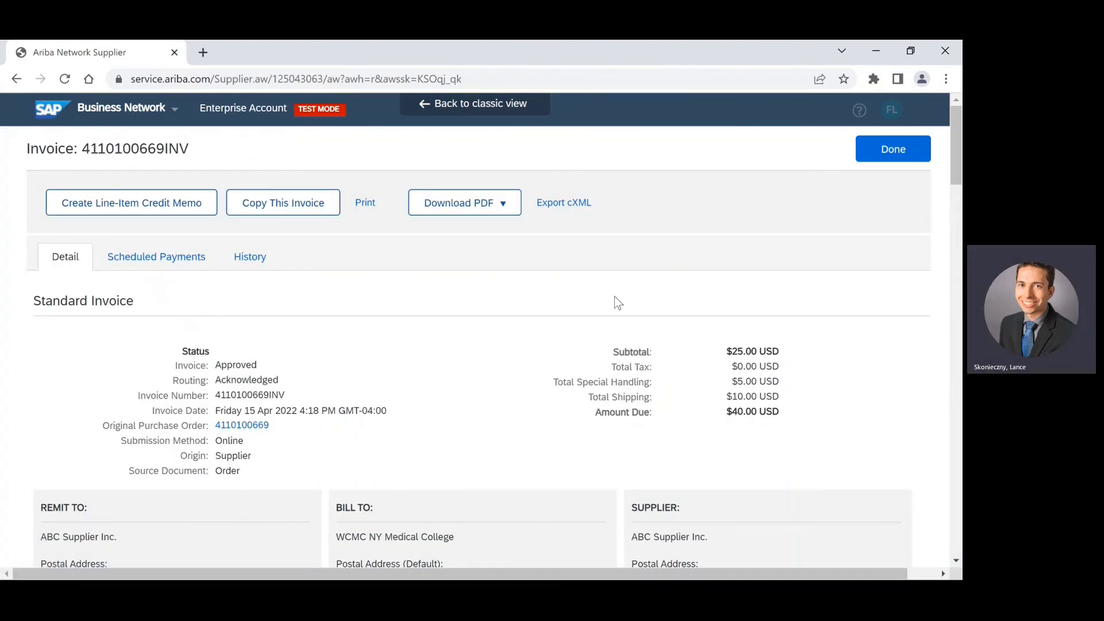
pyautogui.moveTo(272, 329)
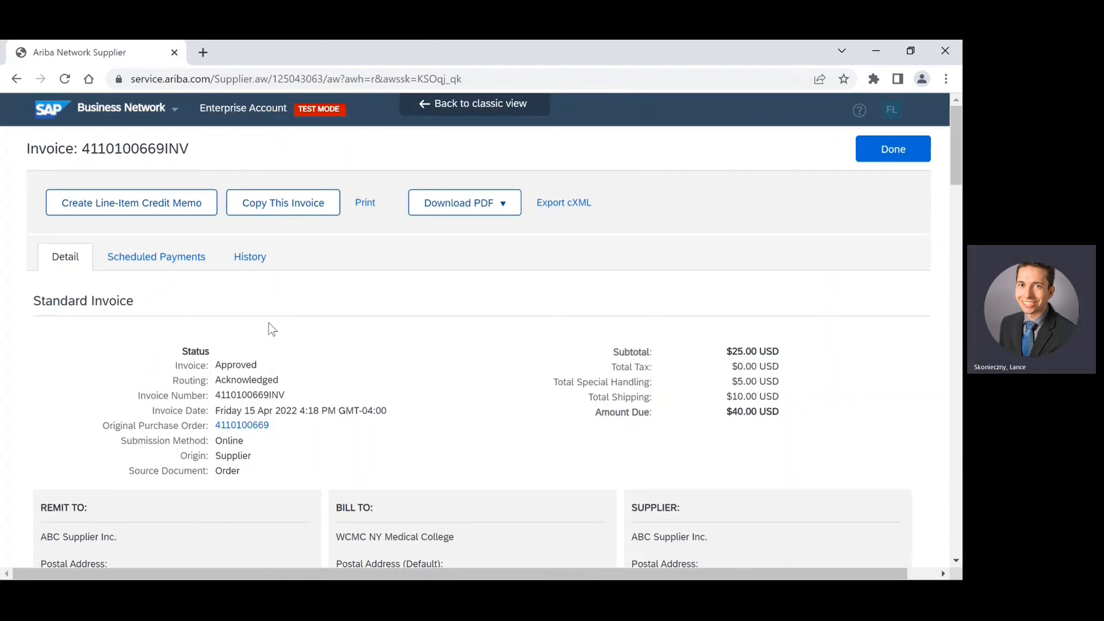
pyautogui.moveTo(892, 148)
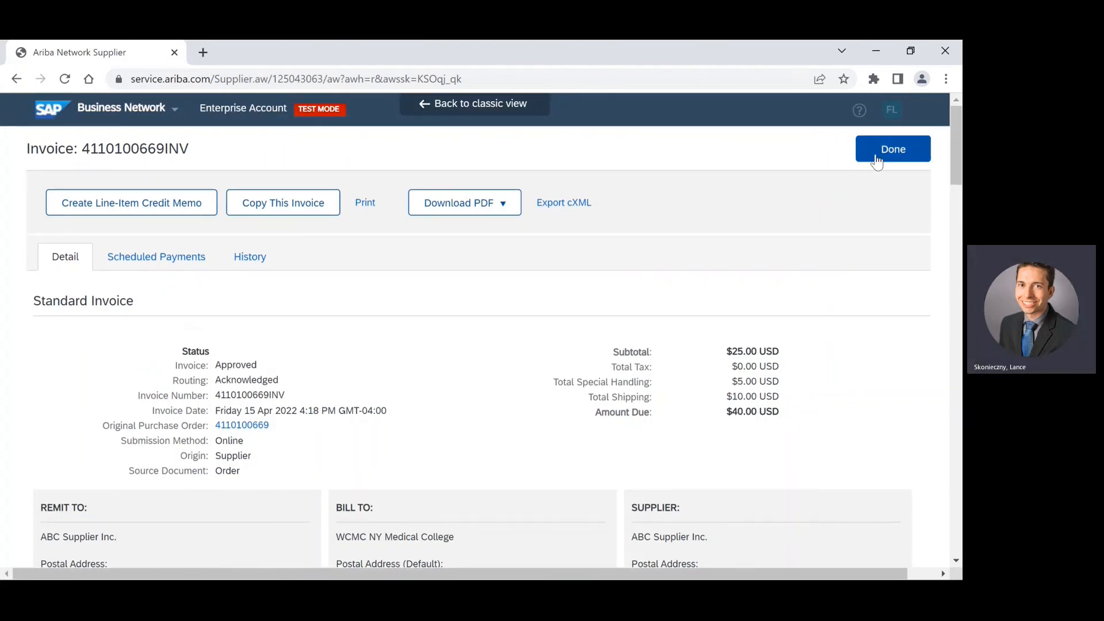
pyautogui.click(892, 148)
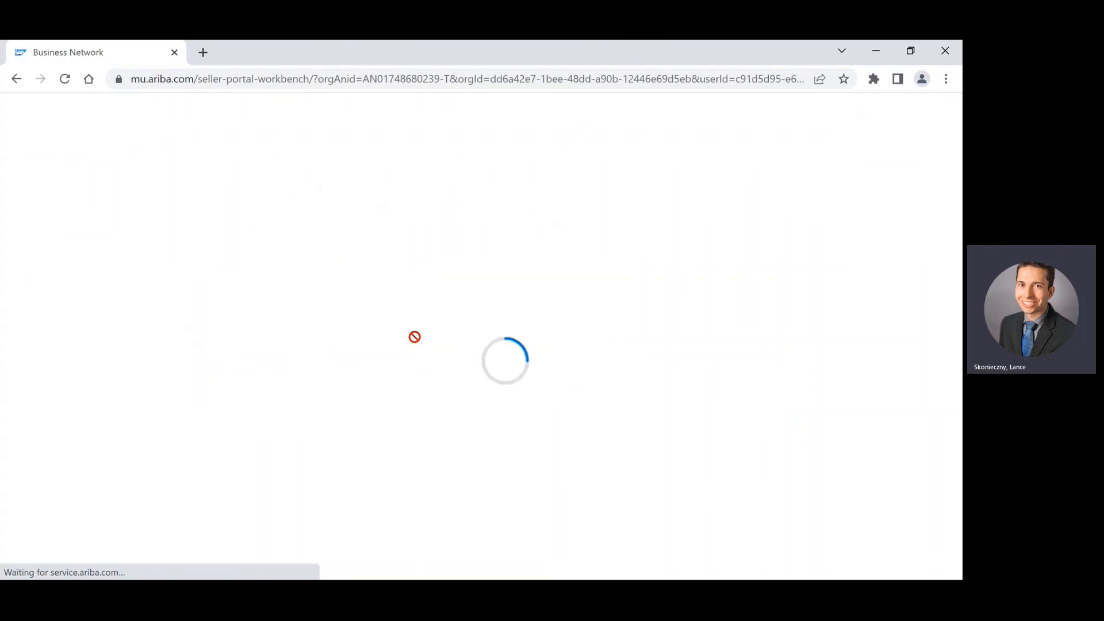